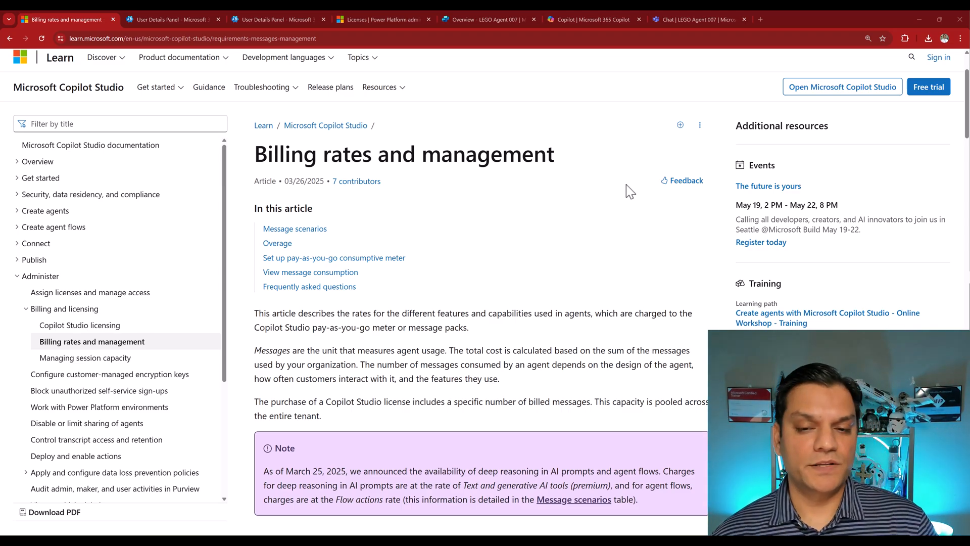
# Step: Scroll the Billing rates and management article down to the Message scenarios table
pyautogui.scroll(-3)
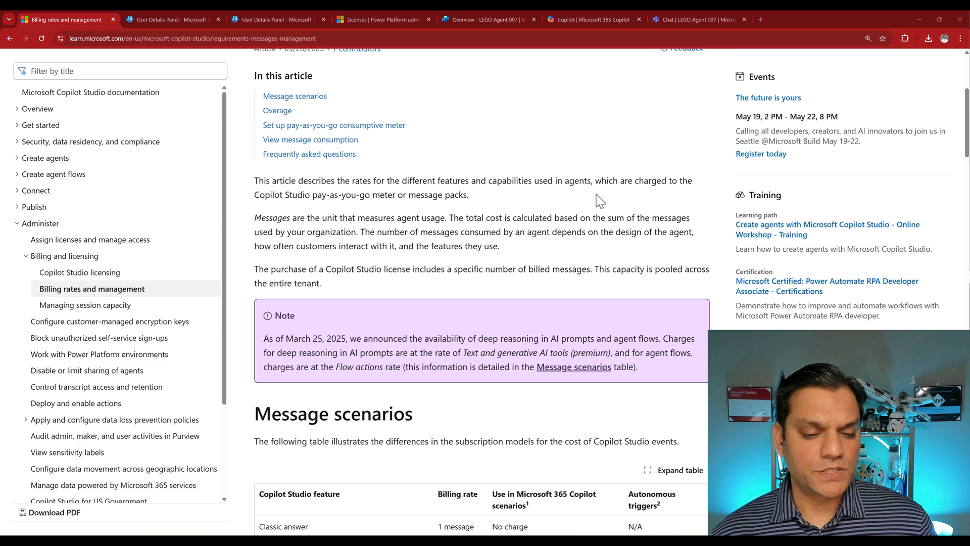
pyautogui.scroll(-3)
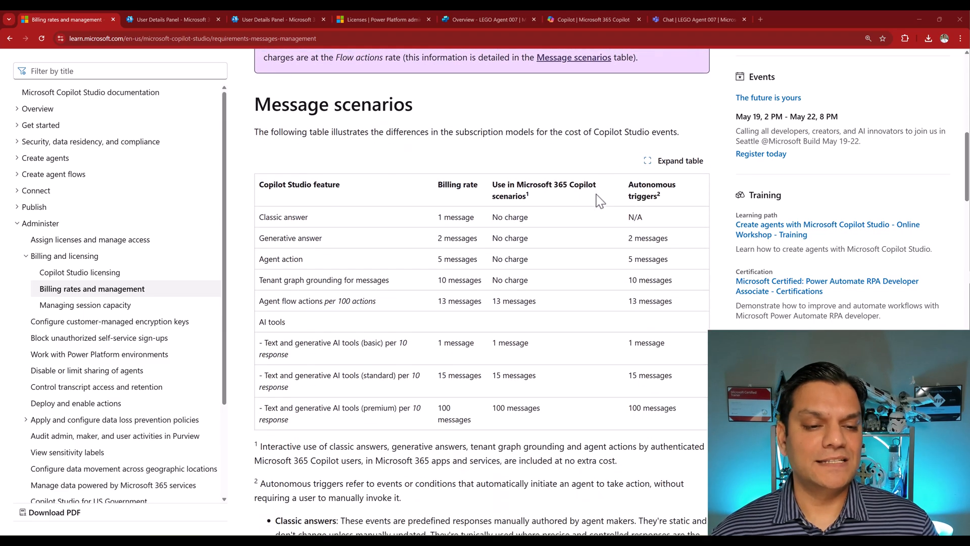
pyautogui.scroll(-3)
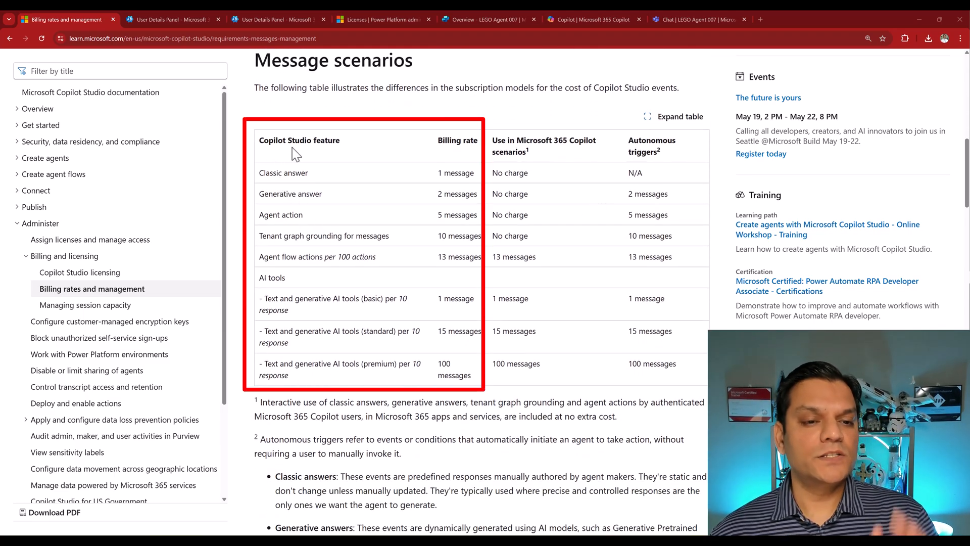
pyautogui.moveTo(437, 152)
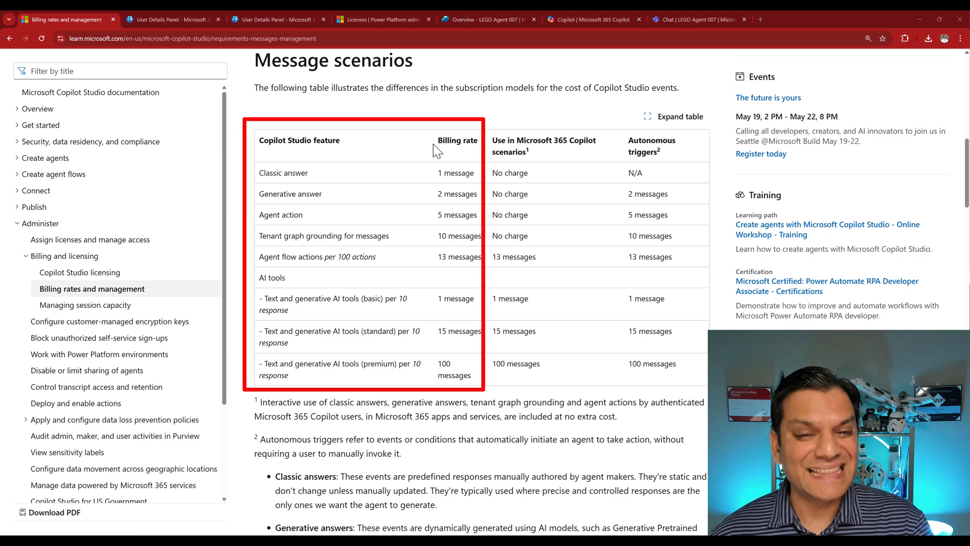
pyautogui.moveTo(414, 265)
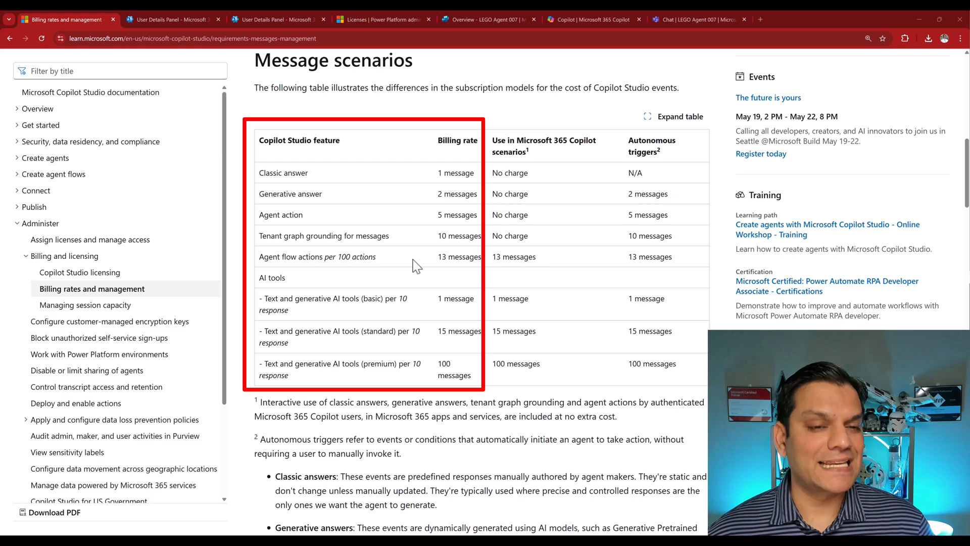
pyautogui.moveTo(321, 216)
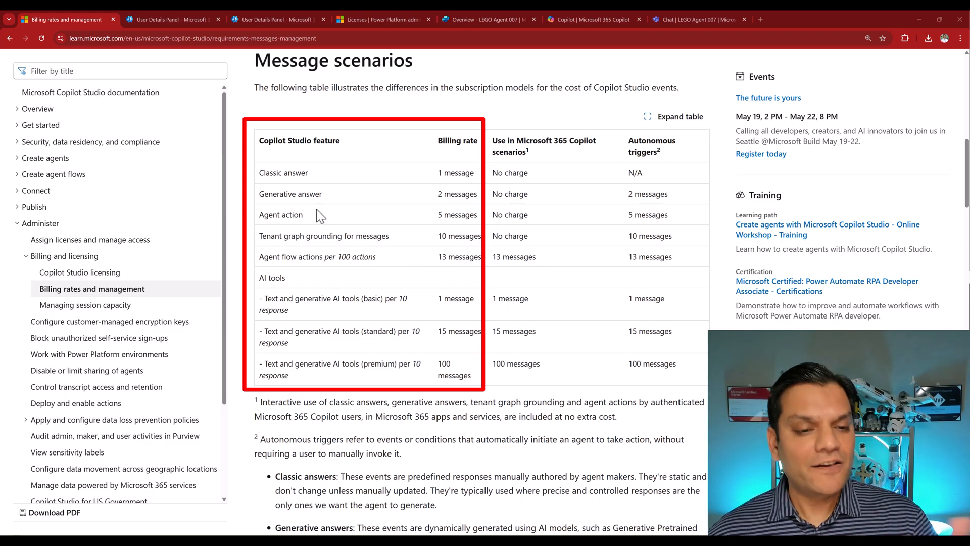
pyautogui.moveTo(317, 209)
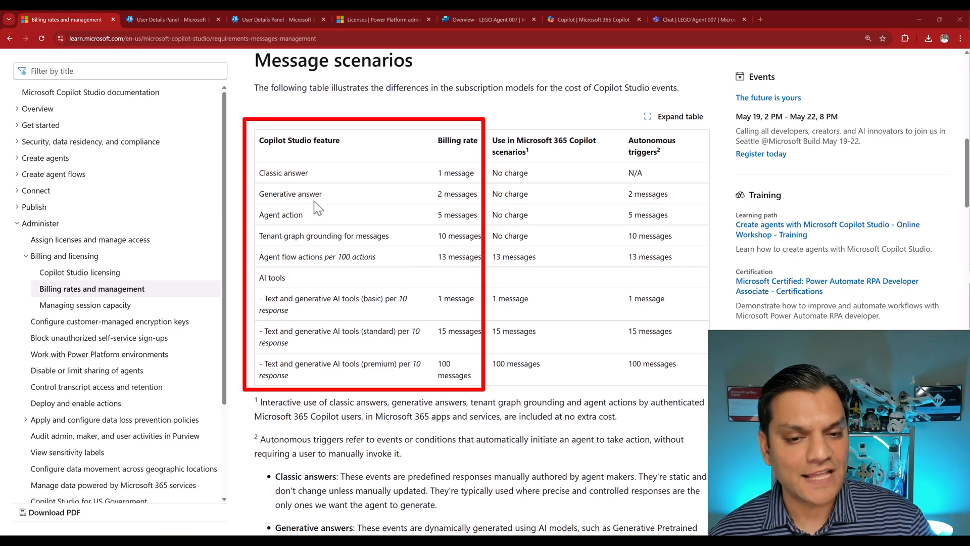
pyautogui.moveTo(426, 221)
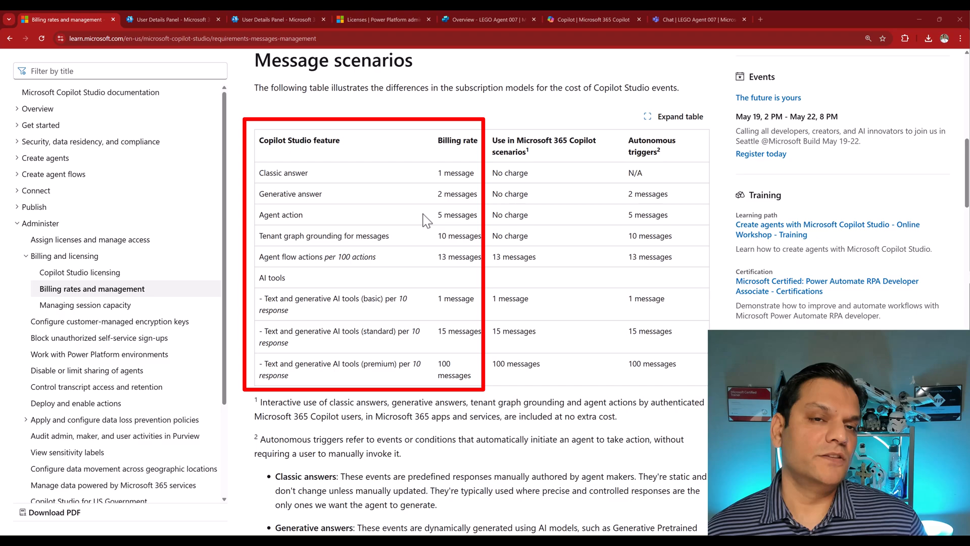
pyautogui.moveTo(317, 237)
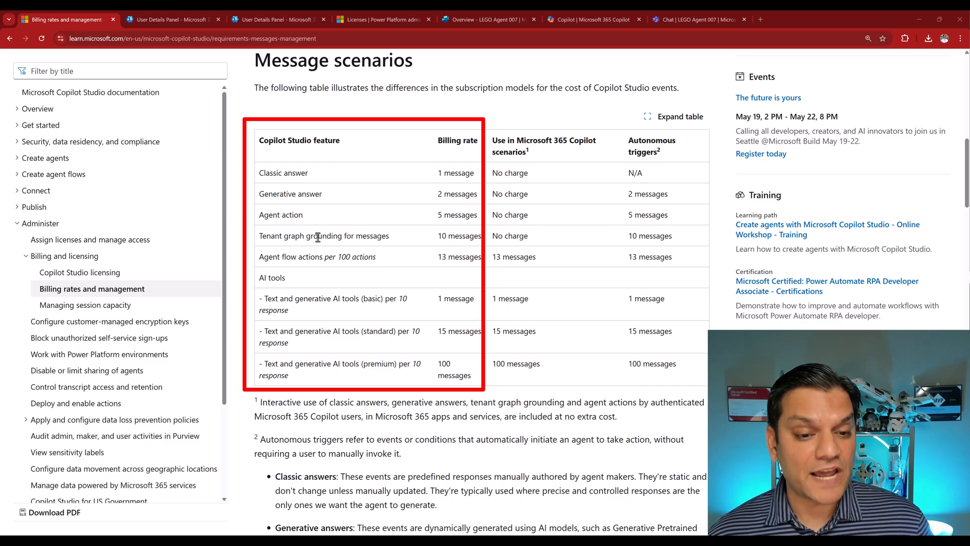
pyautogui.moveTo(399, 236)
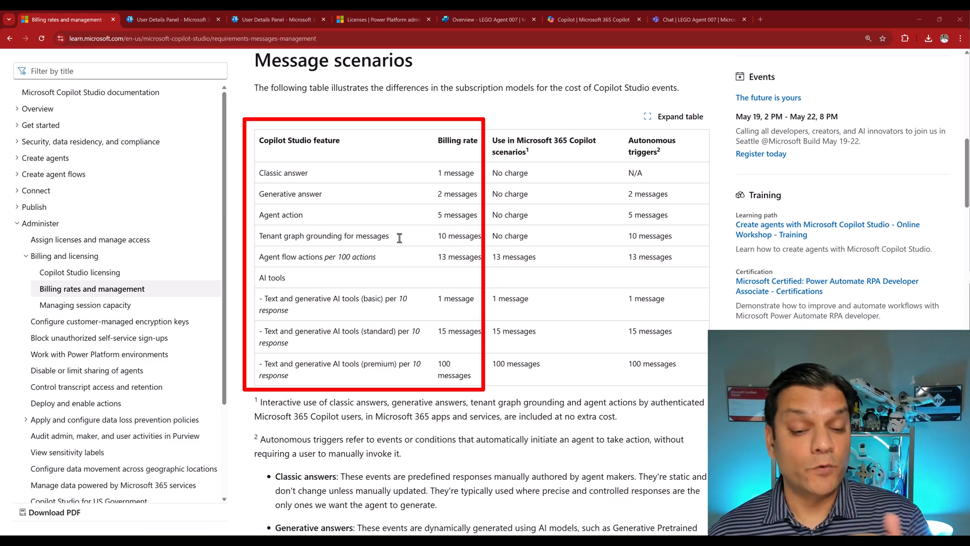
pyautogui.moveTo(353, 153)
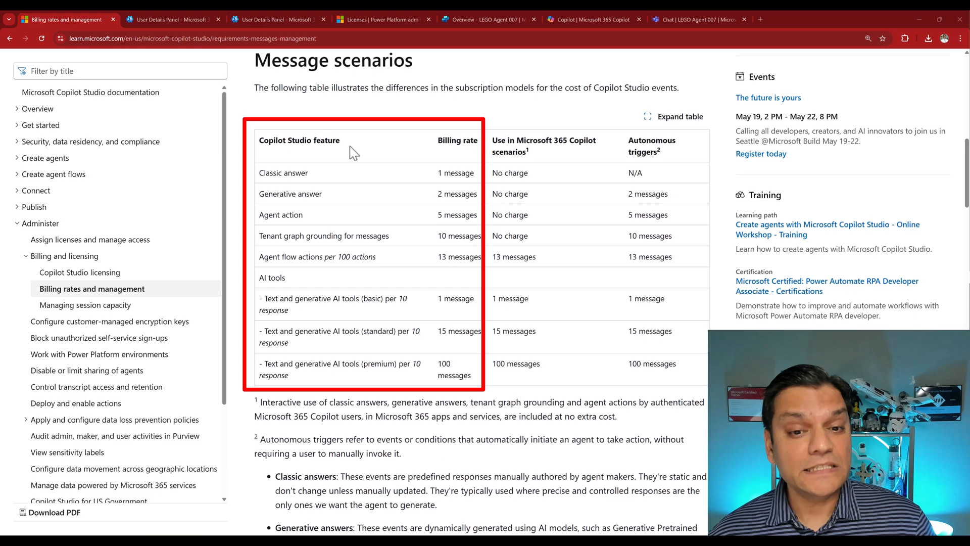
pyautogui.moveTo(340, 230)
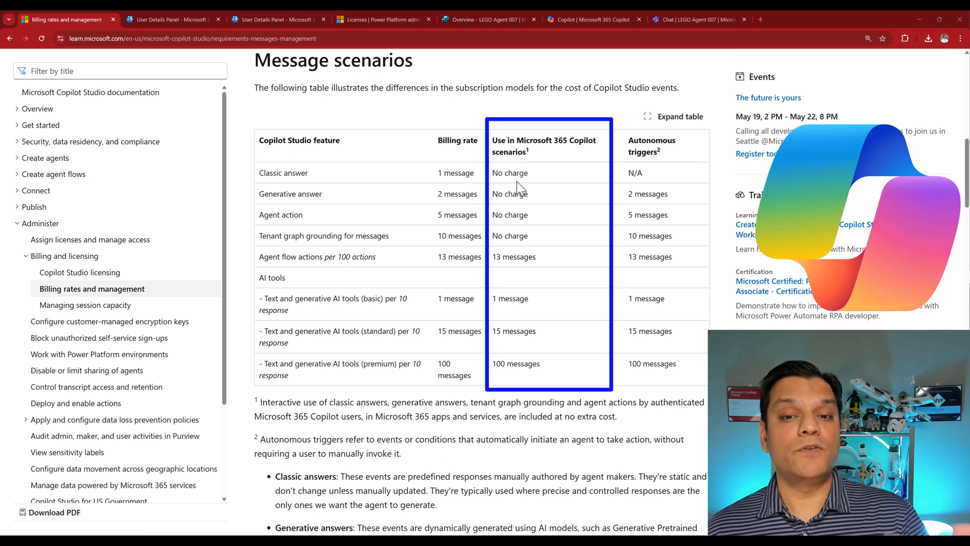
pyautogui.moveTo(463, 240)
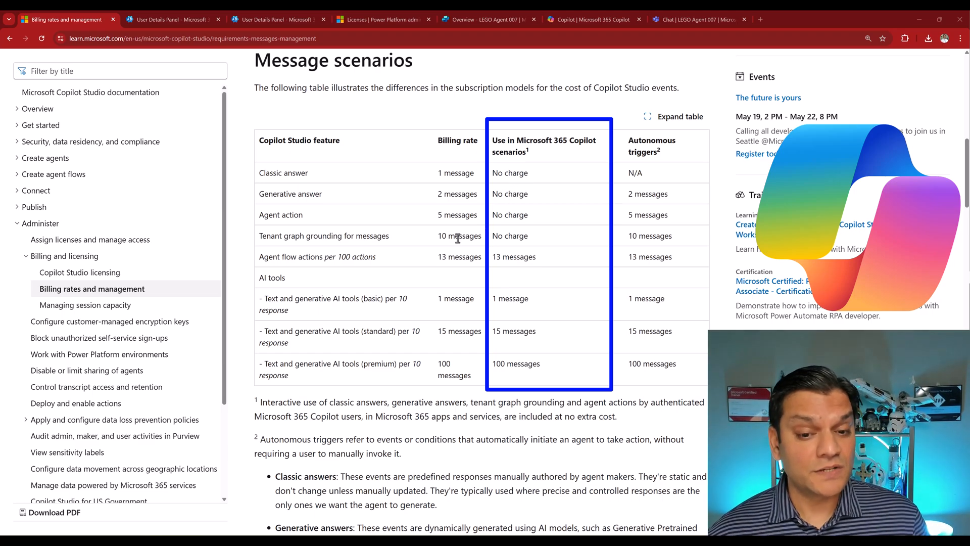
pyautogui.moveTo(335, 242)
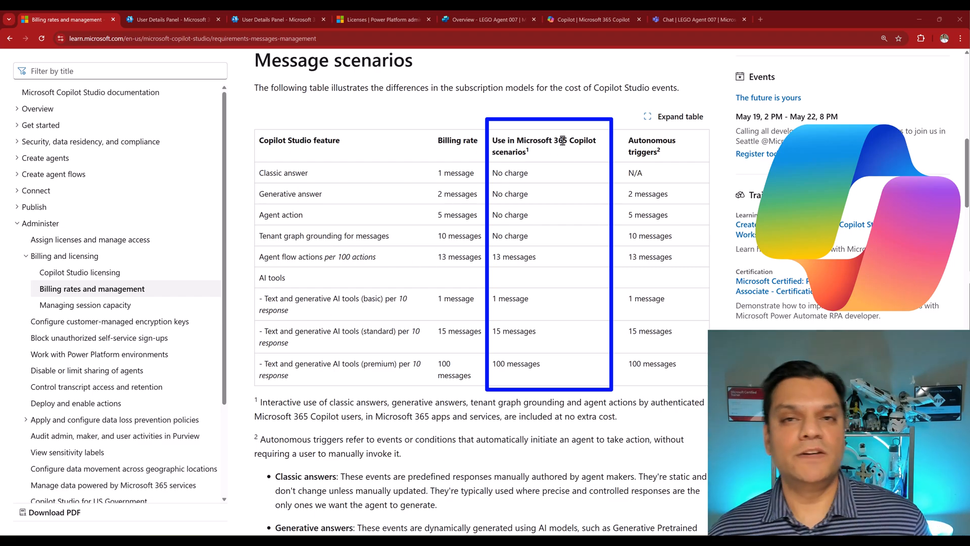
pyautogui.moveTo(554, 174)
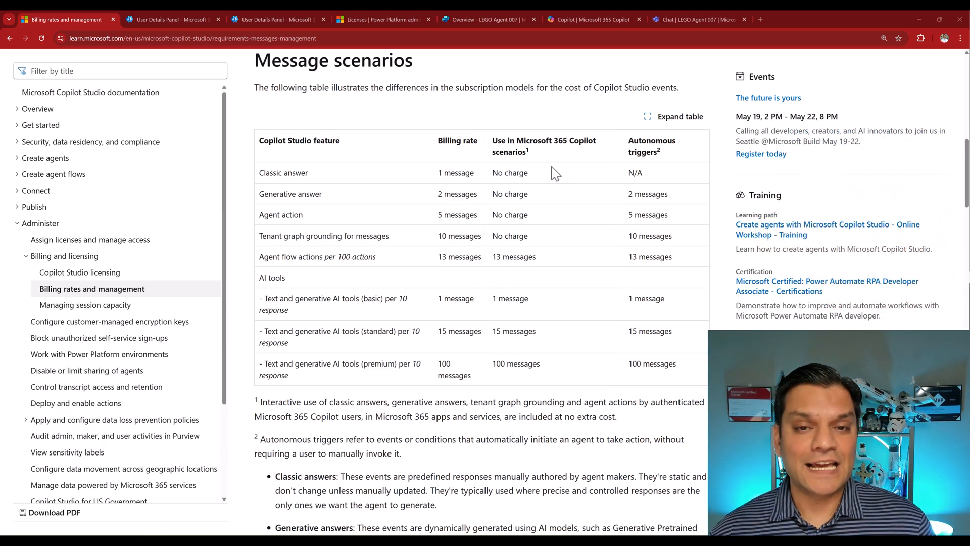
# Step: Scroll below the Message scenarios table to the no-extra-cost footnote for Microsoft 365 Copilot users
pyautogui.scroll(-3)
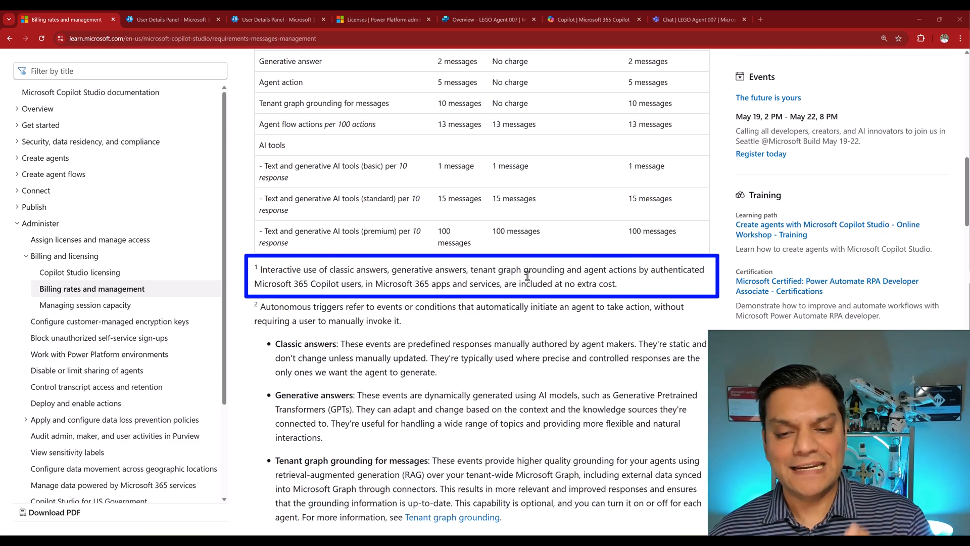
pyautogui.moveTo(649, 283)
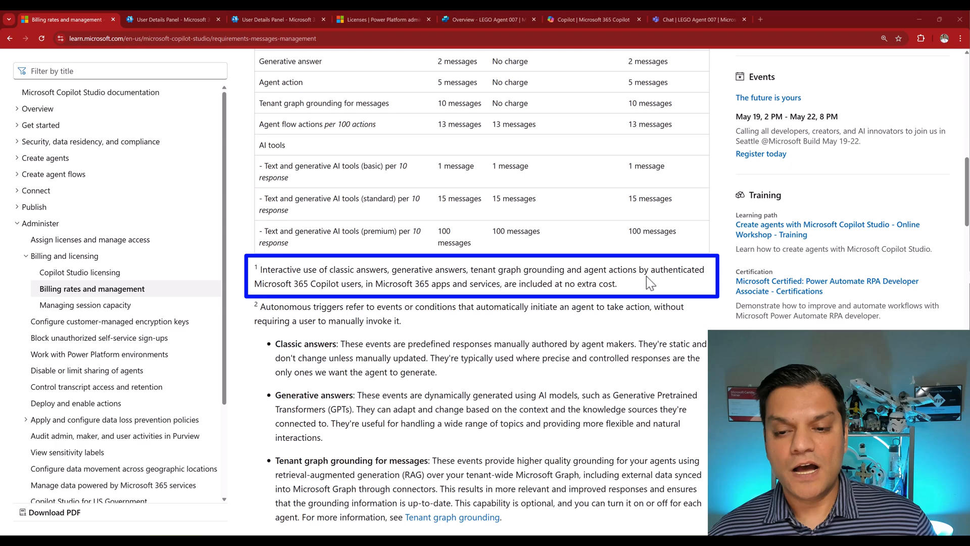
pyautogui.moveTo(338, 300)
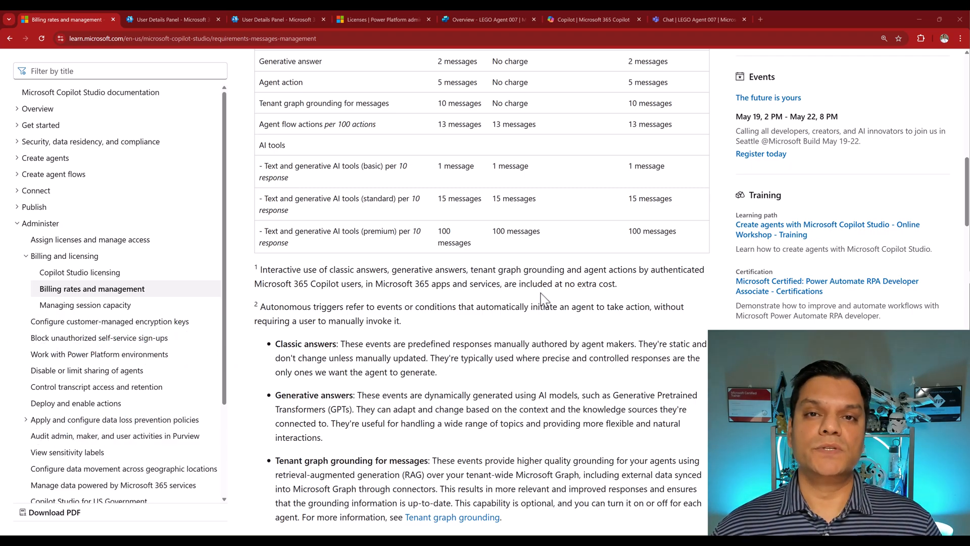
# Step: Show a user's Licenses and apps in the Microsoft 365 admin center
pyautogui.click(170, 19)
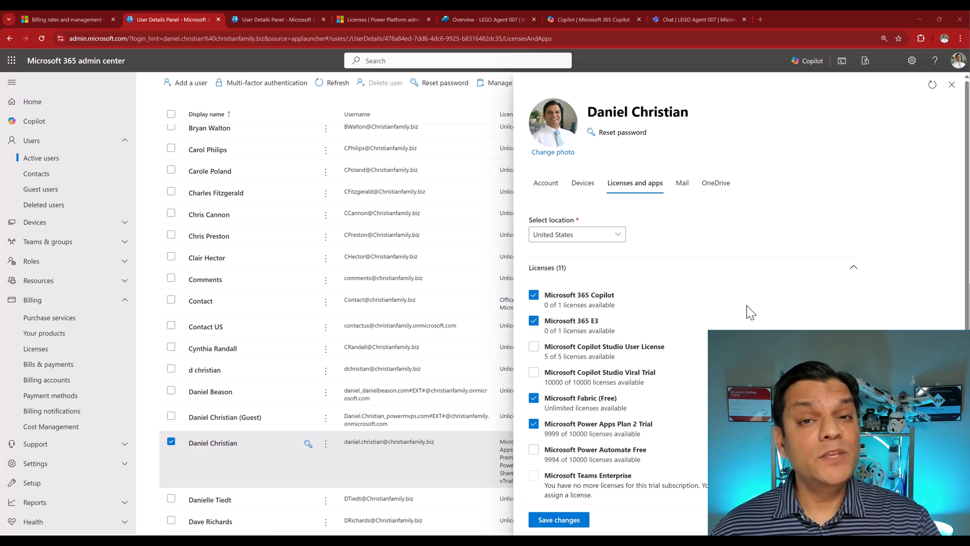
pyautogui.moveTo(569, 317)
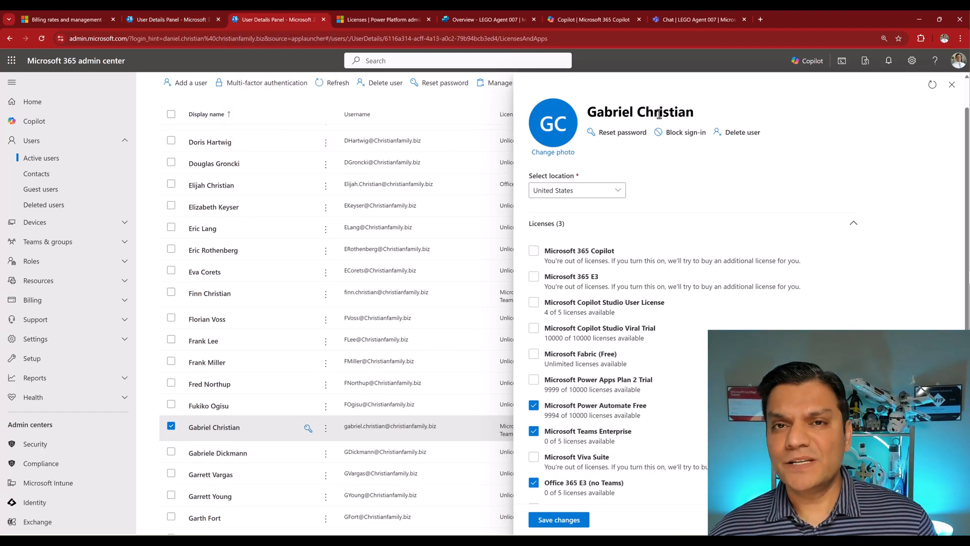
pyautogui.click(534, 250)
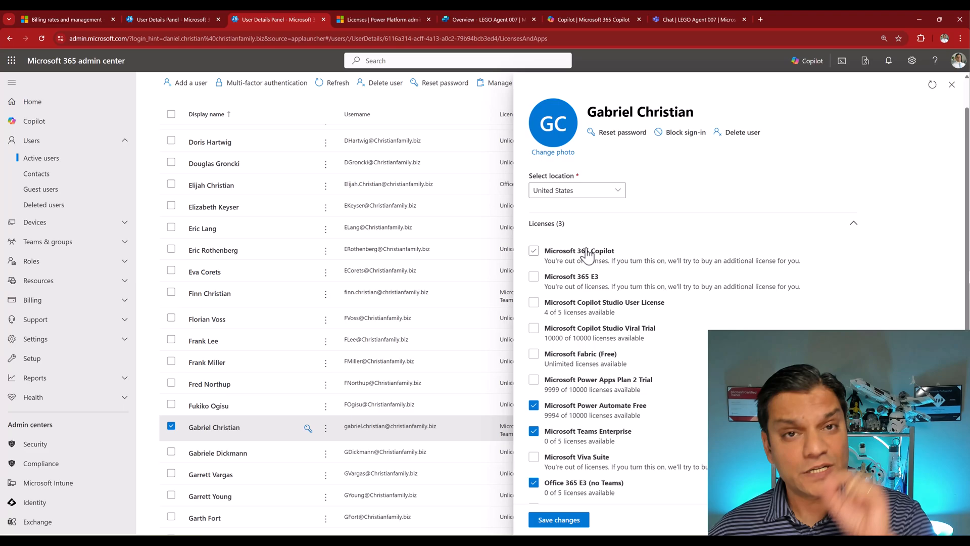
pyautogui.moveTo(650, 254)
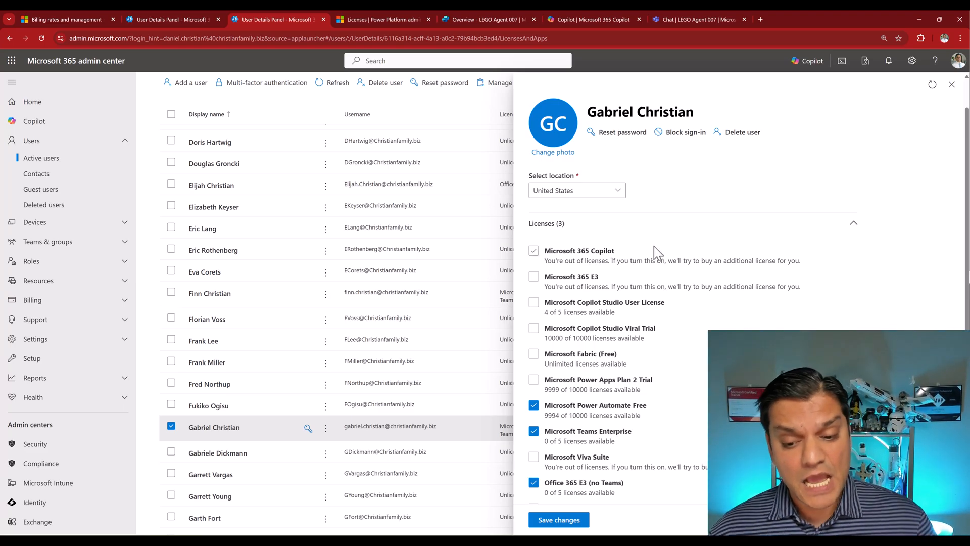
pyautogui.scroll(-3)
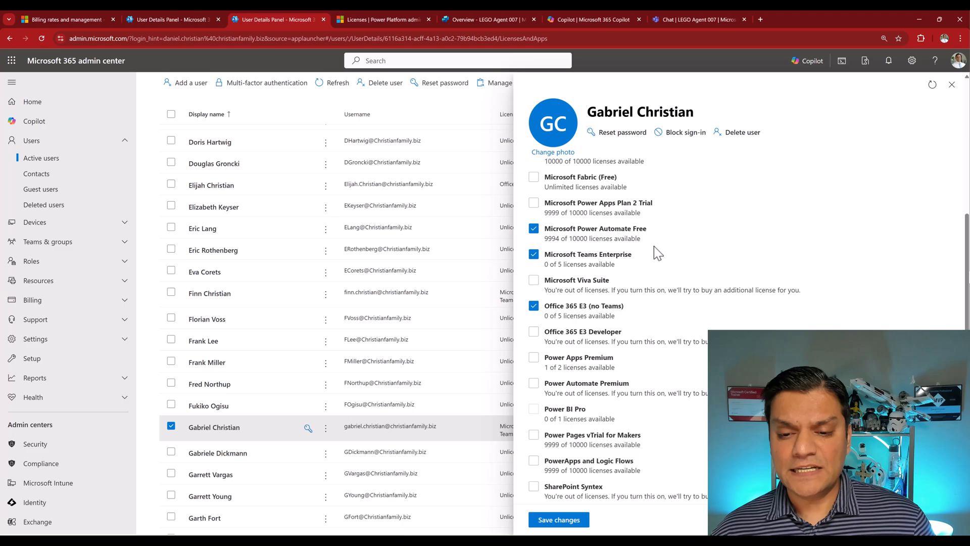
pyautogui.moveTo(578, 315)
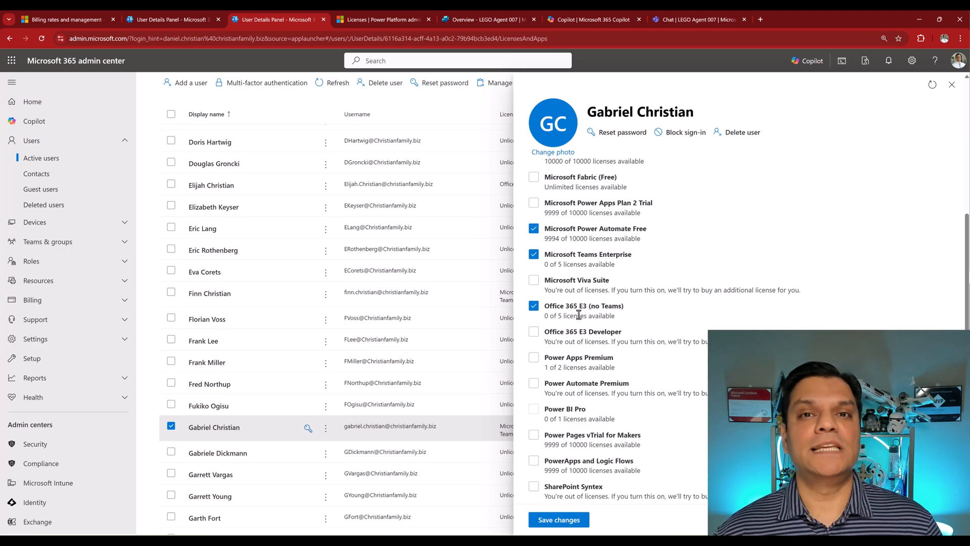
# Step: Review LEGO Agent 007's overview down through Analytics, Knowledge, Actions, Triggers and Topics
pyautogui.click(486, 19)
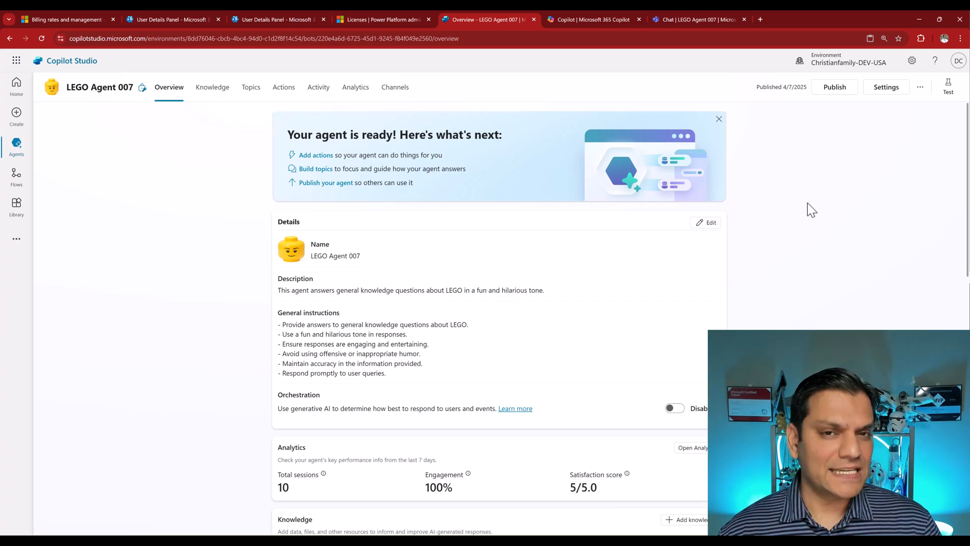
pyautogui.scroll(-3)
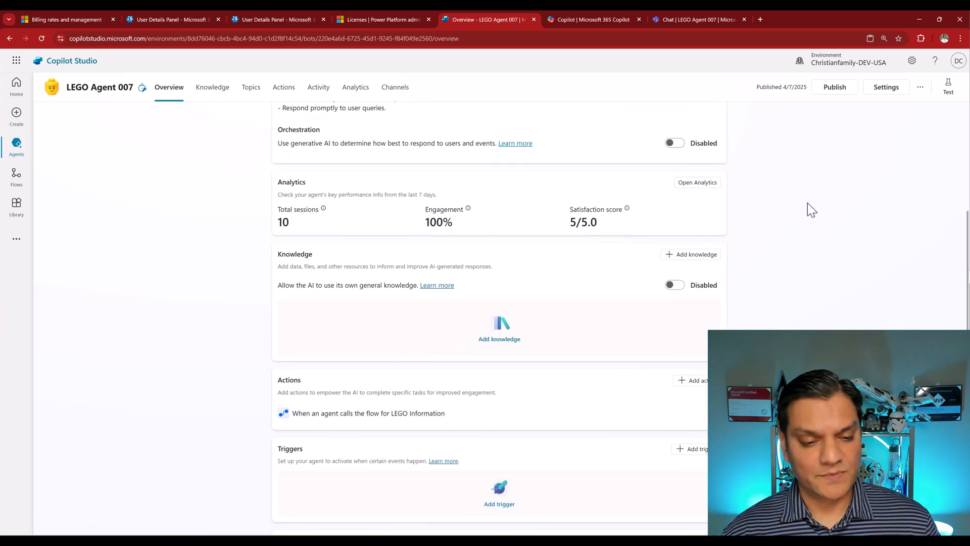
pyautogui.scroll(-3)
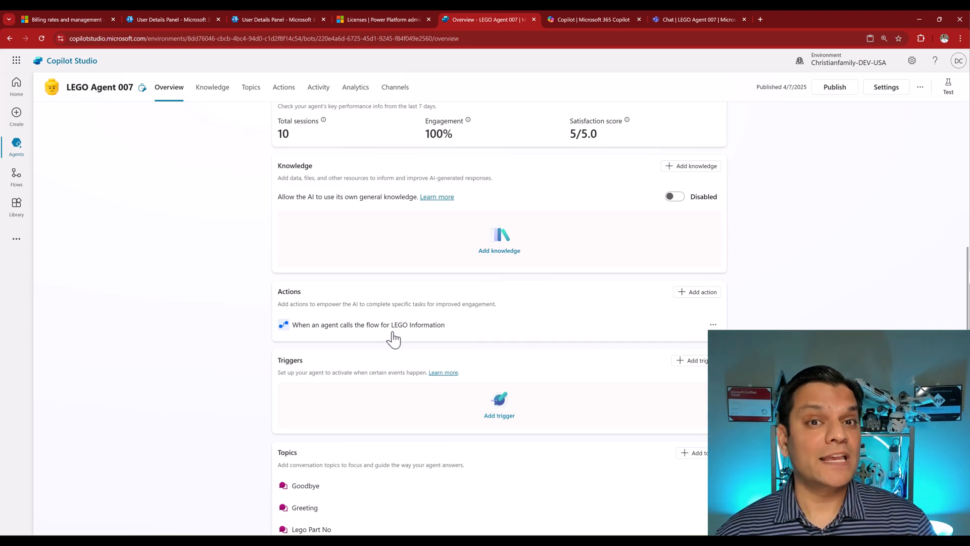
pyautogui.scroll(-3)
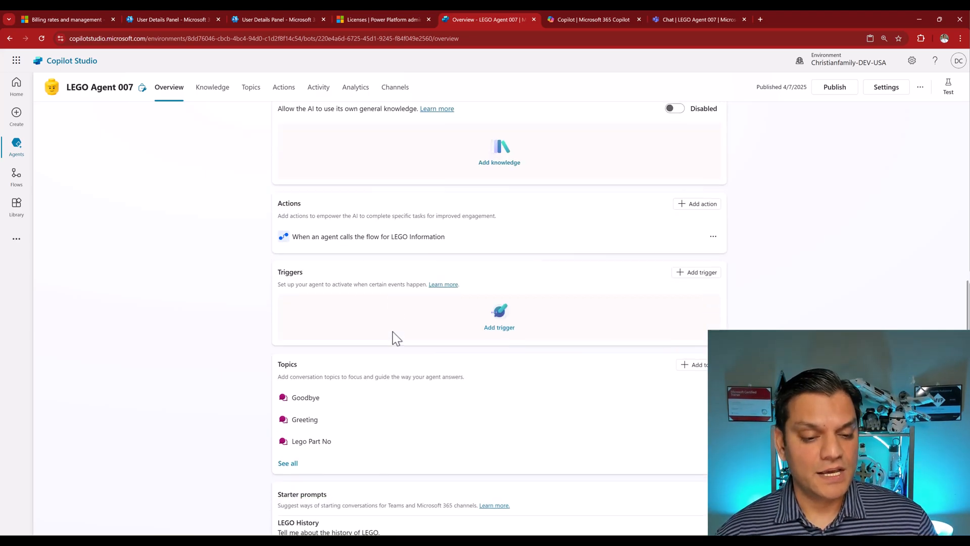
pyautogui.moveTo(310, 440)
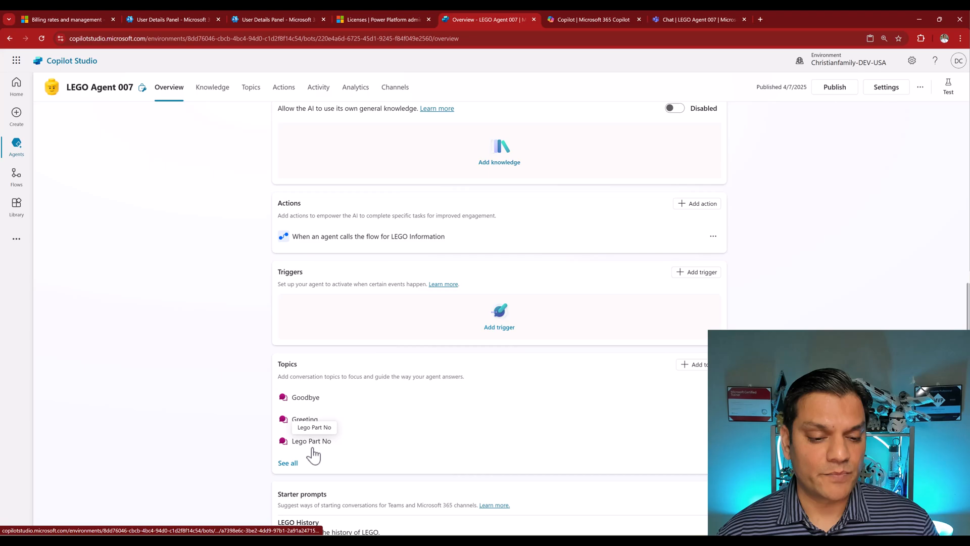
# Step: Review the Lego Part No topic's question, flow action and condition branches on the canvas
pyautogui.click(311, 441)
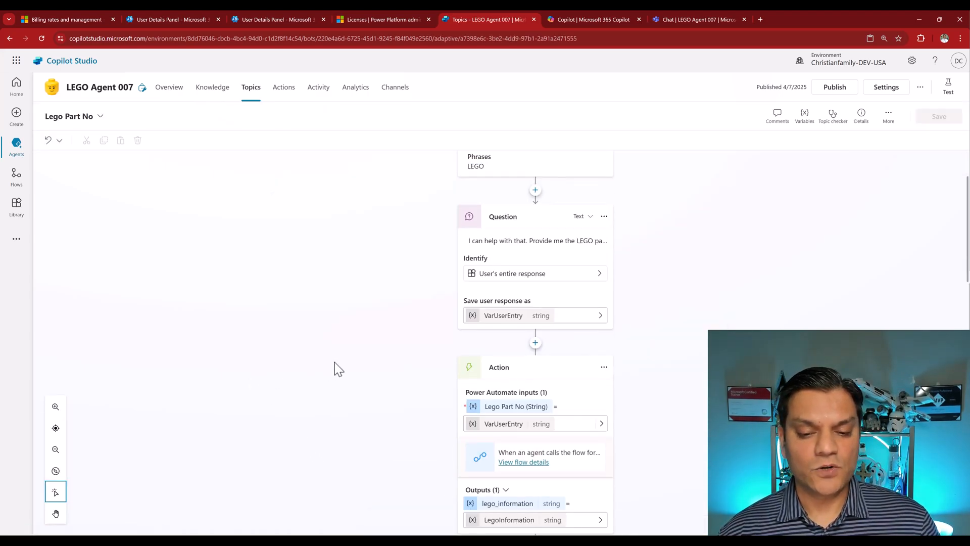
pyautogui.scroll(-3)
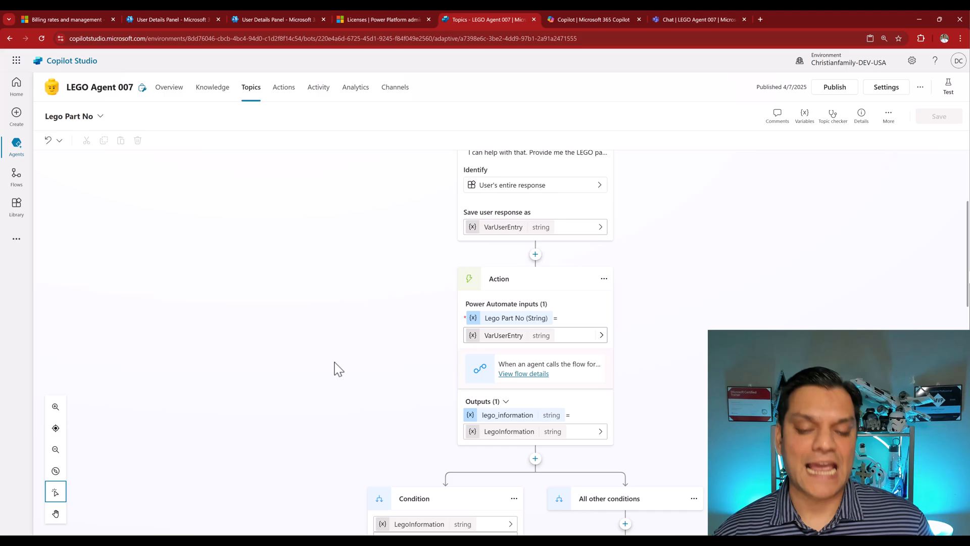
pyautogui.scroll(-3)
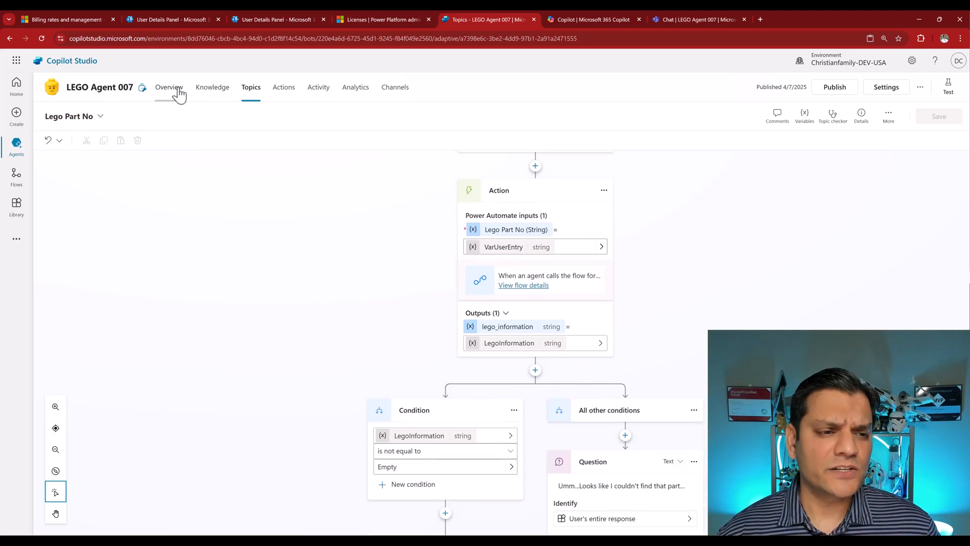
# Step: Return to the LEGO Agent 007 overview showing its description, instructions and orchestration setting
pyautogui.click(169, 87)
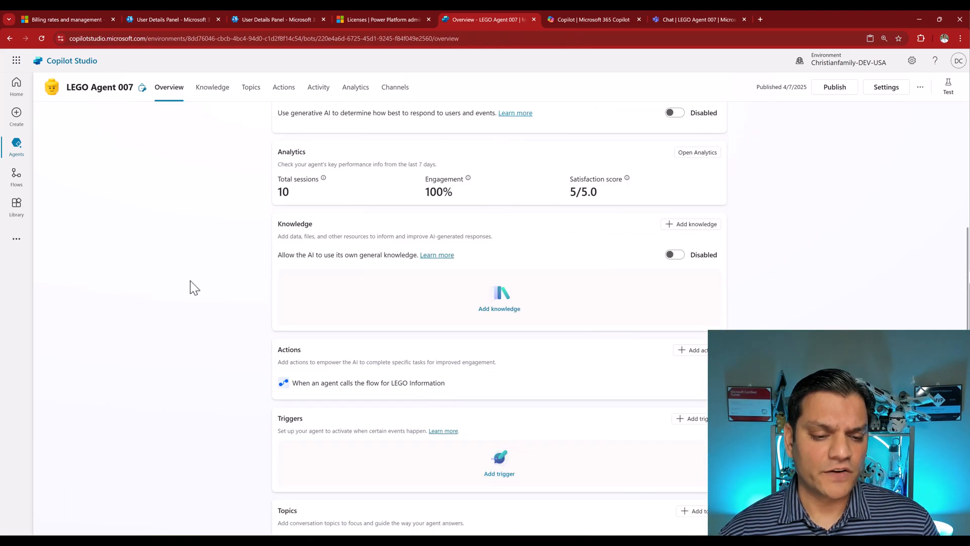
pyautogui.scroll(-3)
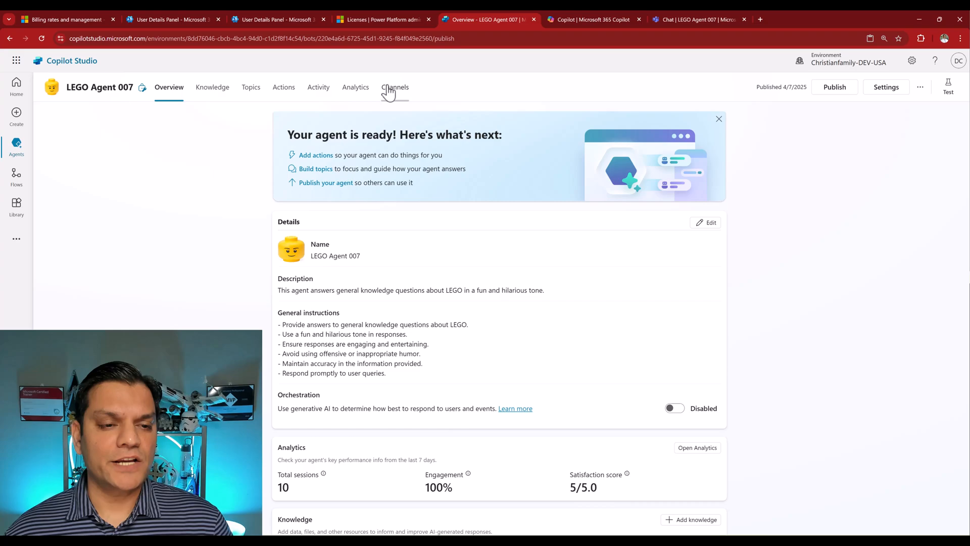
# Step: Choose the Teams + Microsoft 365 channel from the agent's publishing channels
pyautogui.click(395, 87)
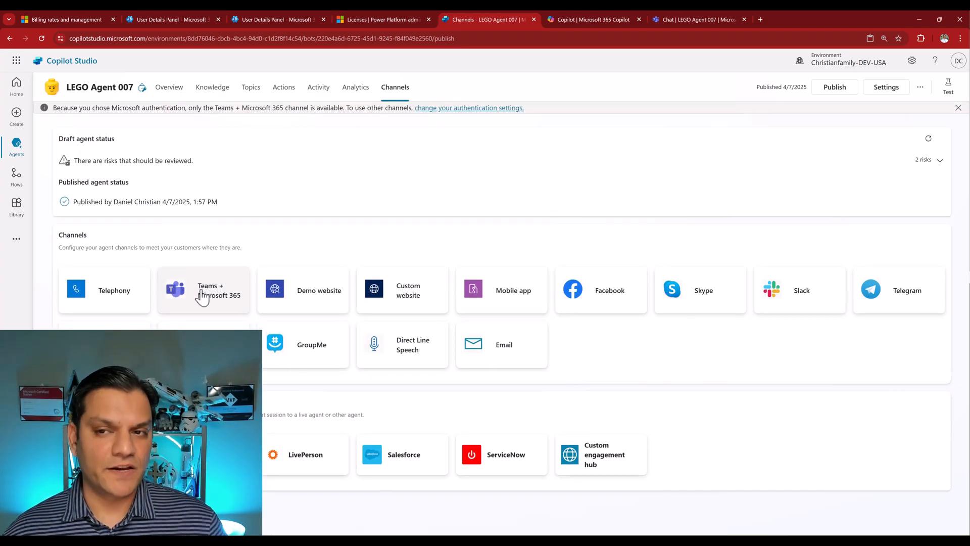
pyautogui.click(699, 20)
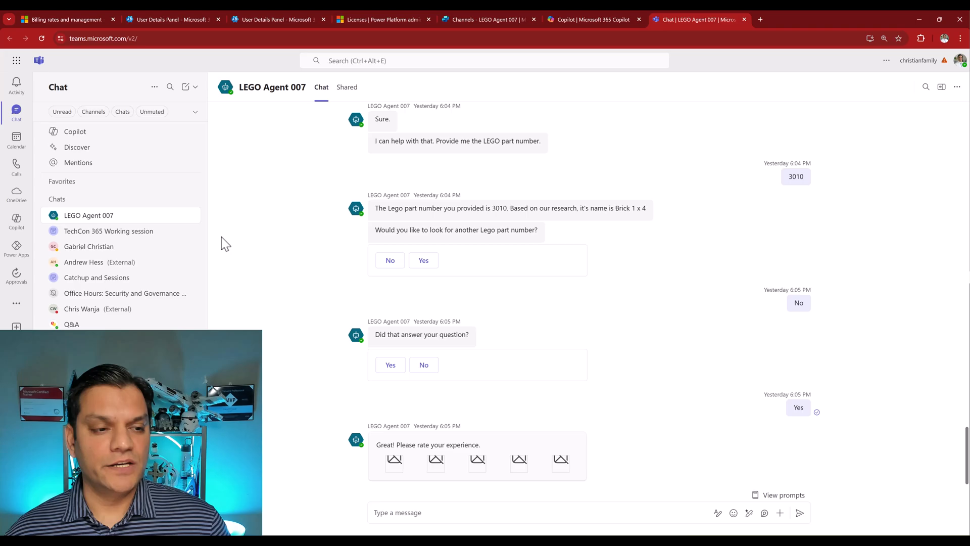
pyautogui.moveTo(96, 222)
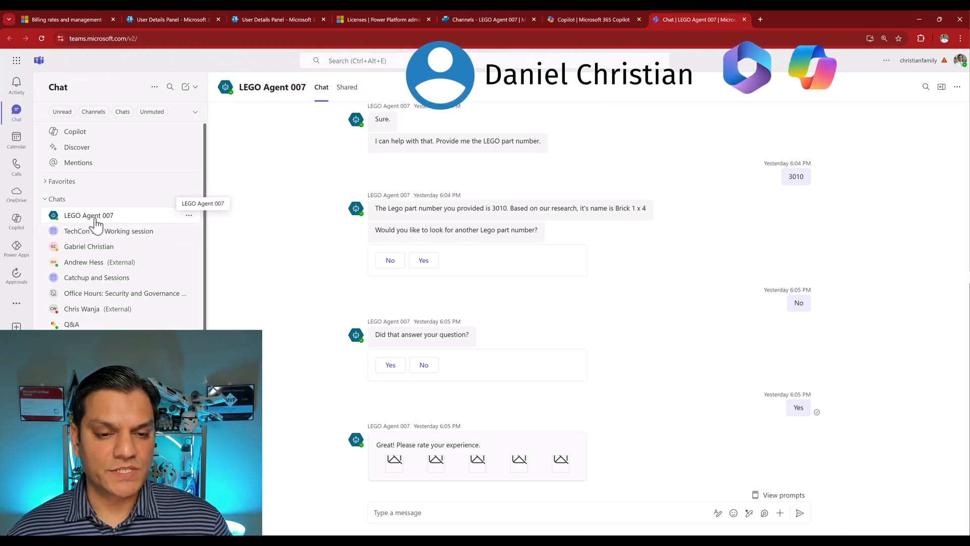
pyautogui.moveTo(295, 345)
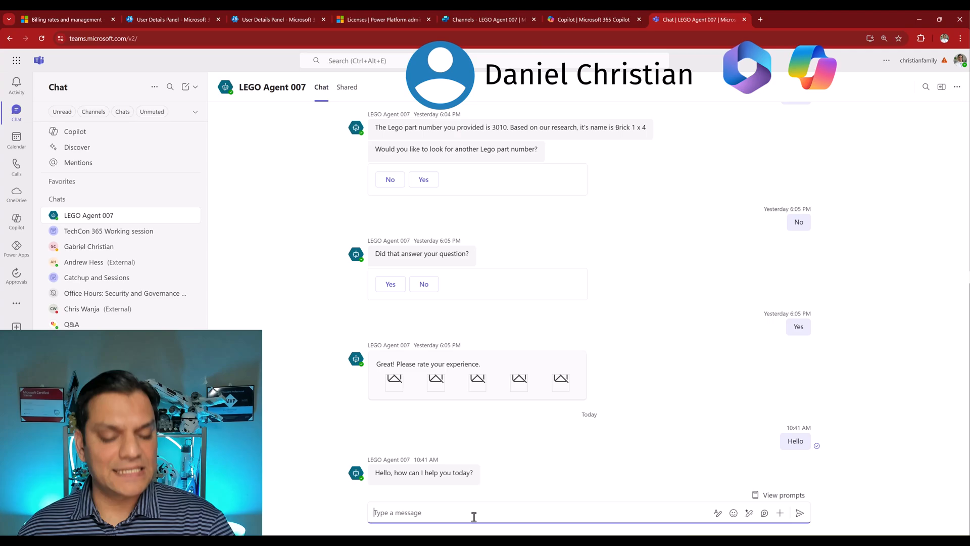
# Step: Ask LEGO Agent 007 'Looking for information regarding Lego parts. Can you help?'
pyautogui.write('Looking for information regarding Lego parts. Can you help?')
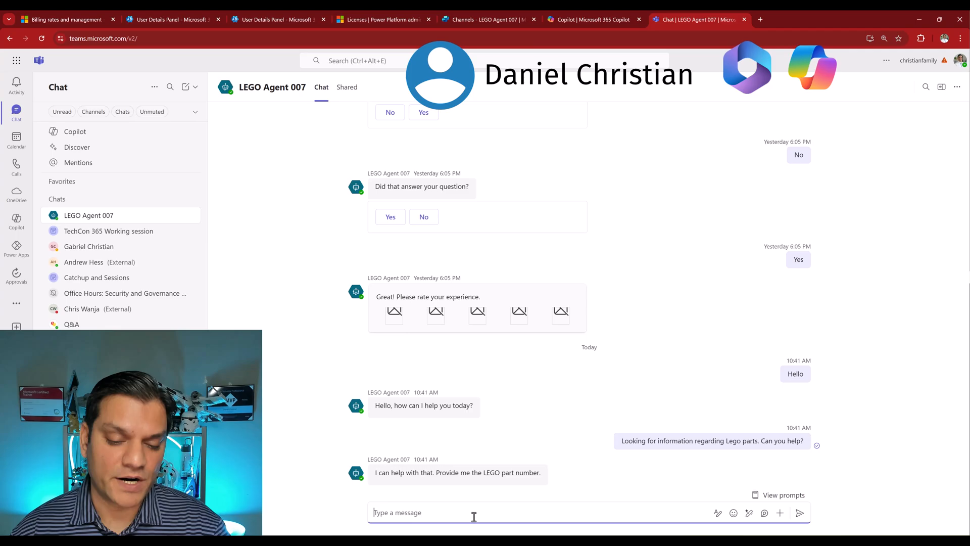
# Step: Send part number 3001 to LEGO Agent 007 and agree to look up another part
pyautogui.write('3001')
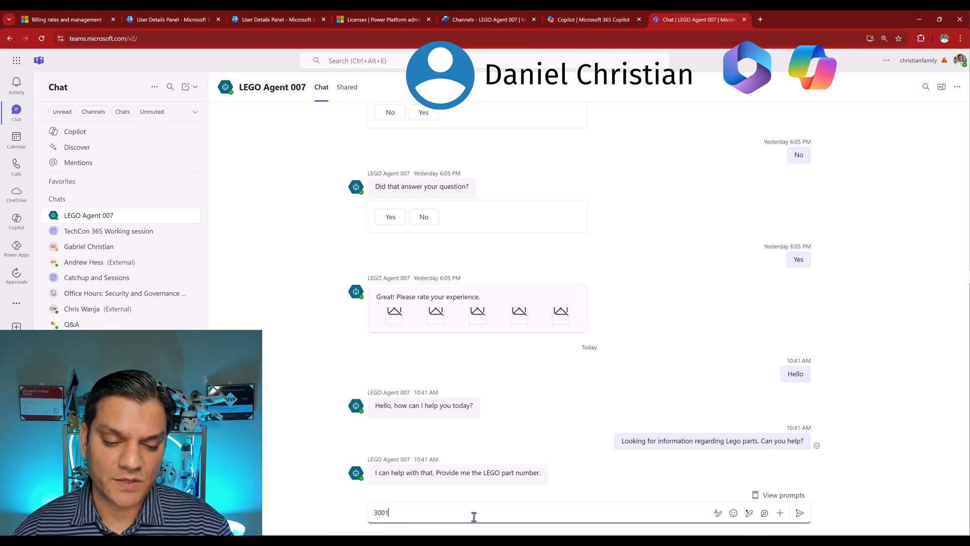
pyautogui.press('Return')
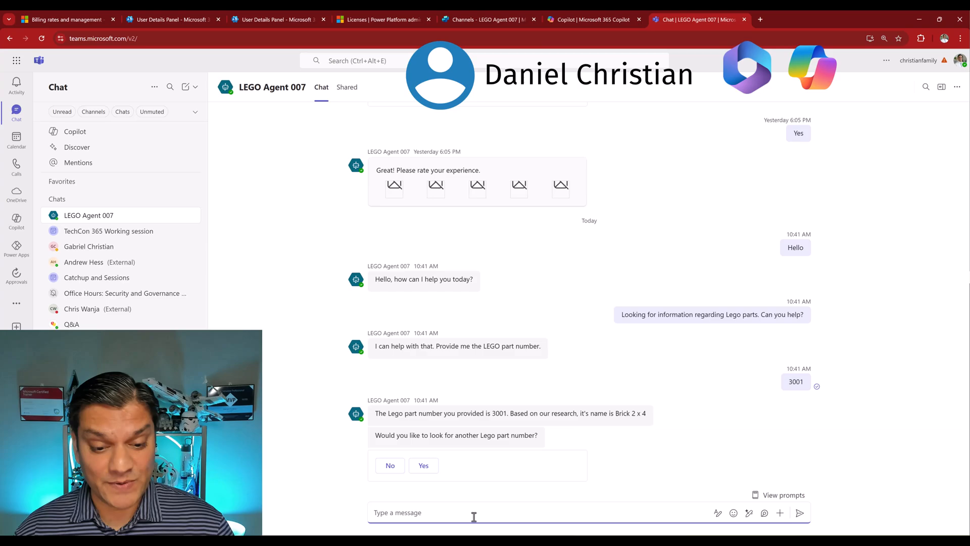
pyautogui.moveTo(624, 434)
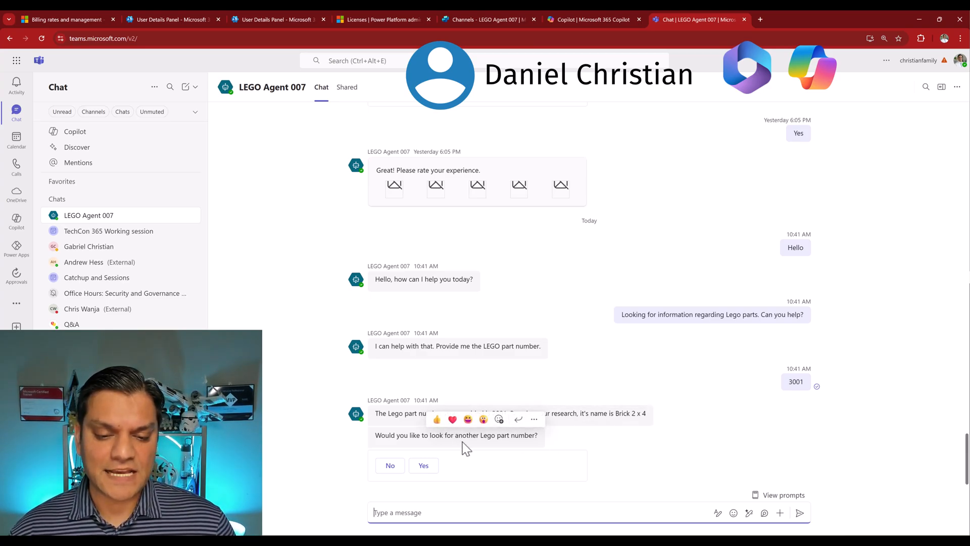
pyautogui.moveTo(454, 440)
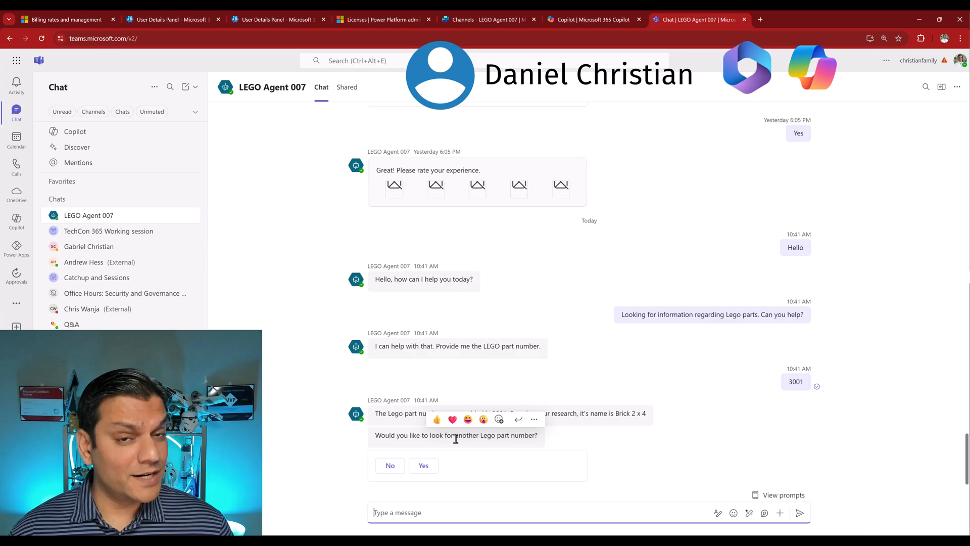
pyautogui.click(424, 465)
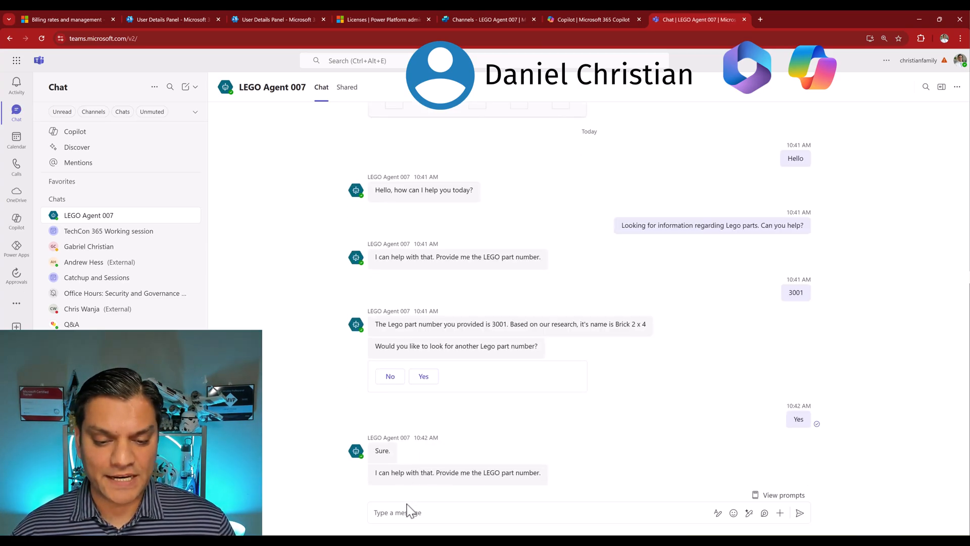
pyautogui.click(403, 512)
pyautogui.write('3002')
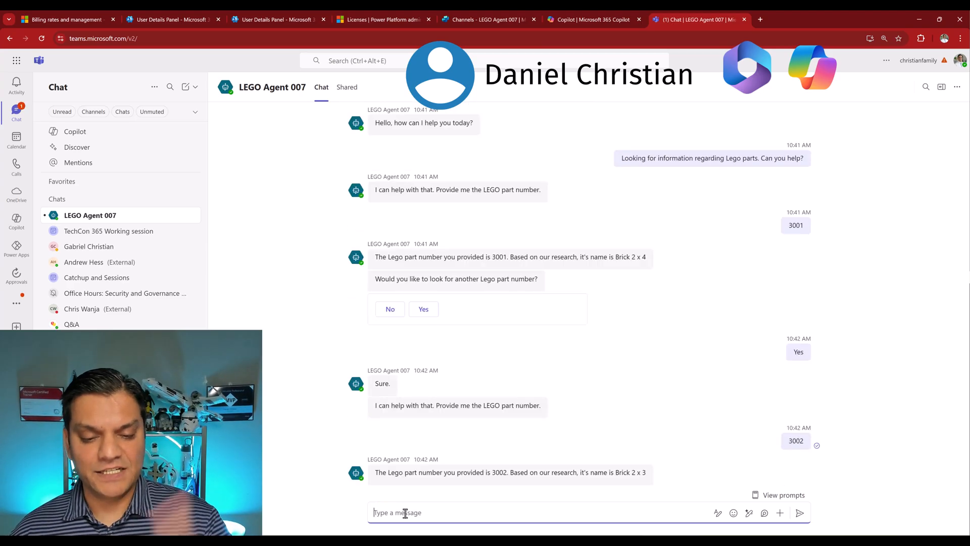
# Step: Agree to another lookup and send the next part number to the agent
pyautogui.scroll(-3)
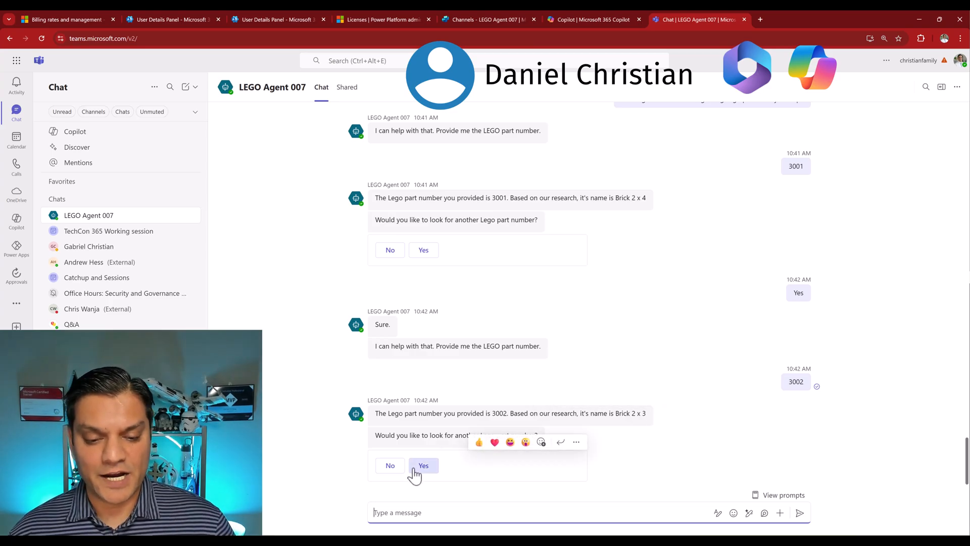
pyautogui.click(424, 465)
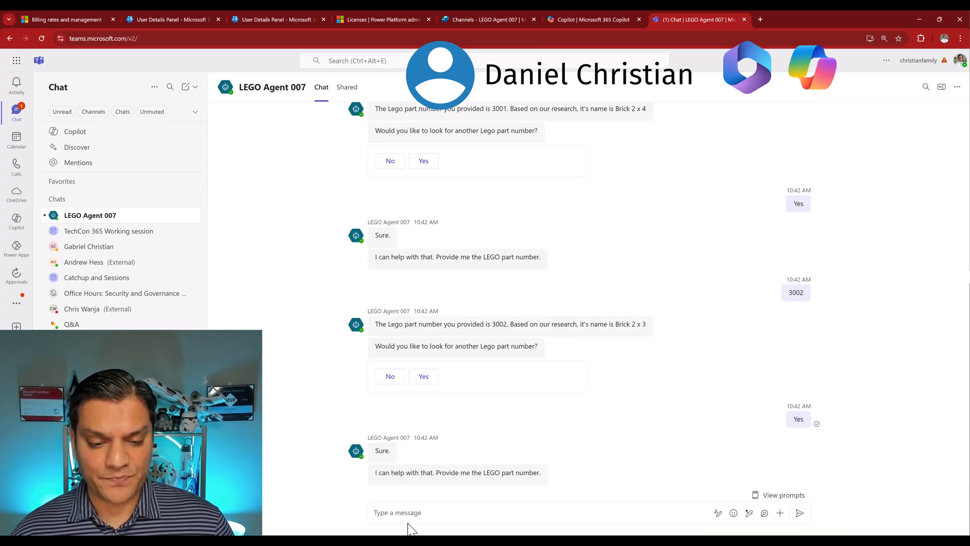
pyautogui.write('3')
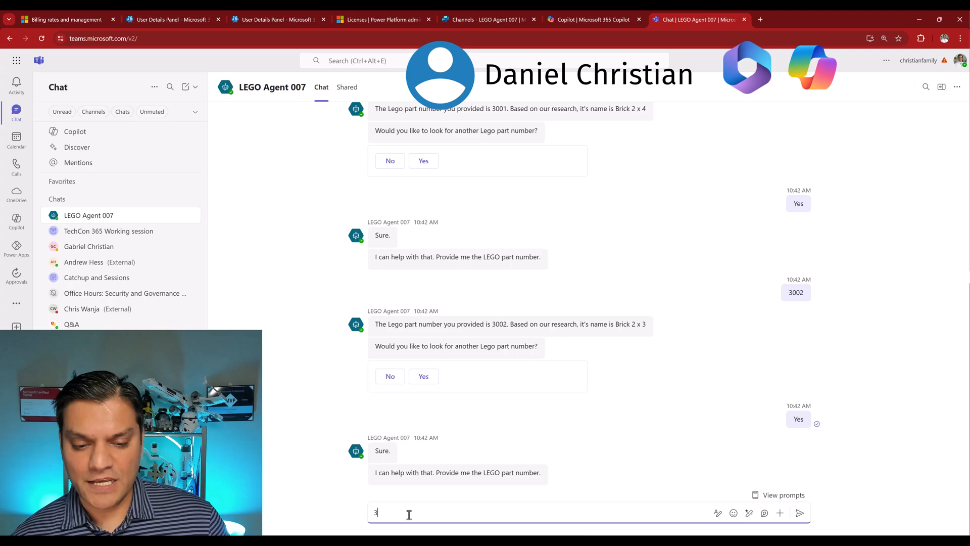
pyautogui.press('Return')
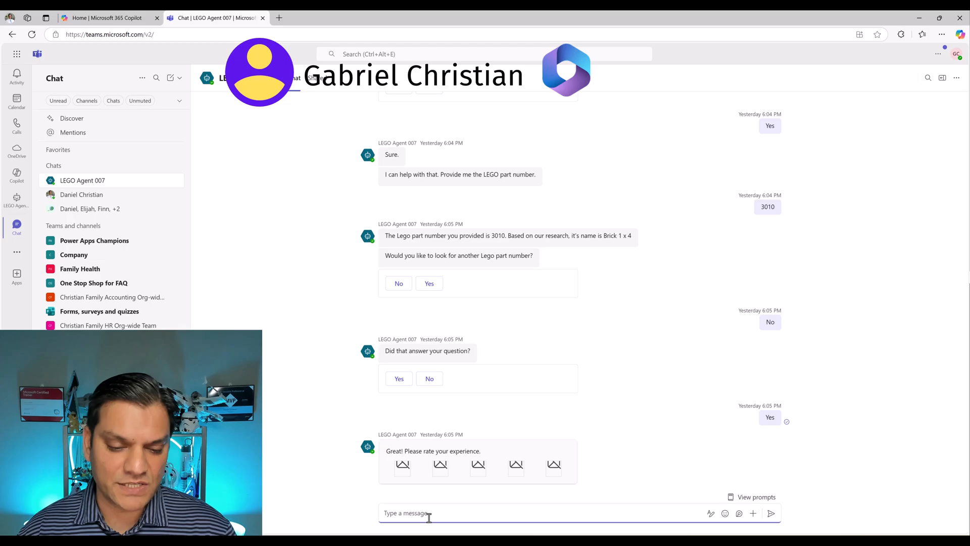
# Step: Ask for Lego parts help, send part 3001, and agree to another lookup
pyautogui.write('Looking for information regarding Lego parts. Can you help?')
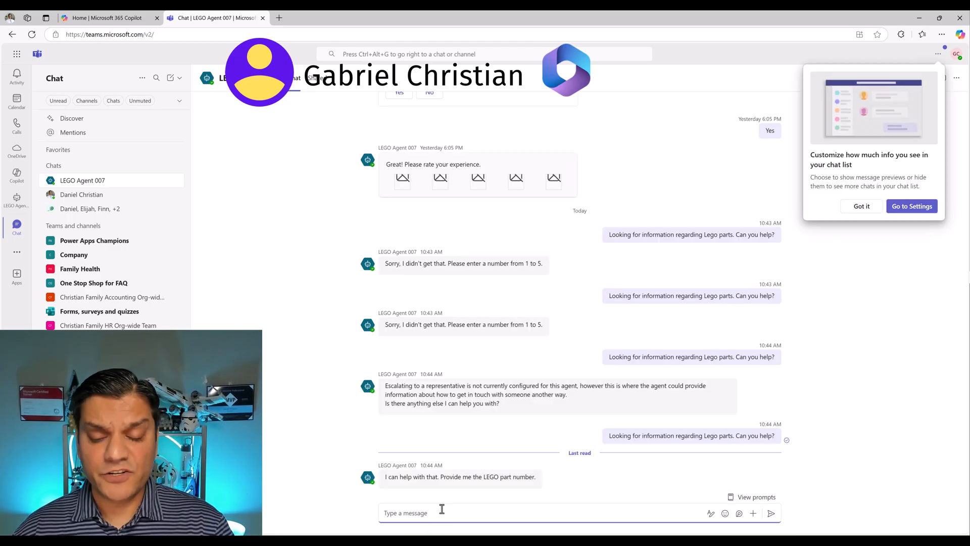
pyautogui.write('3001')
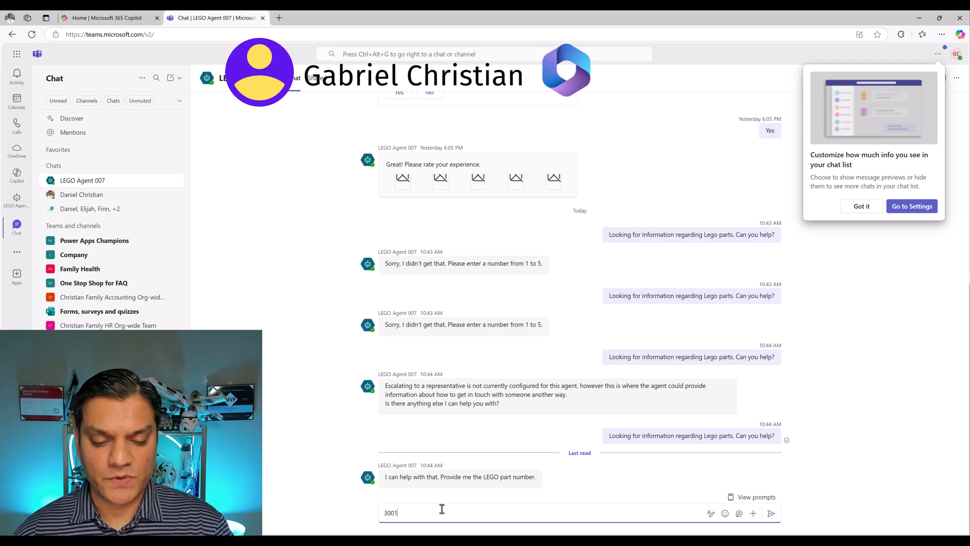
pyautogui.press('Return')
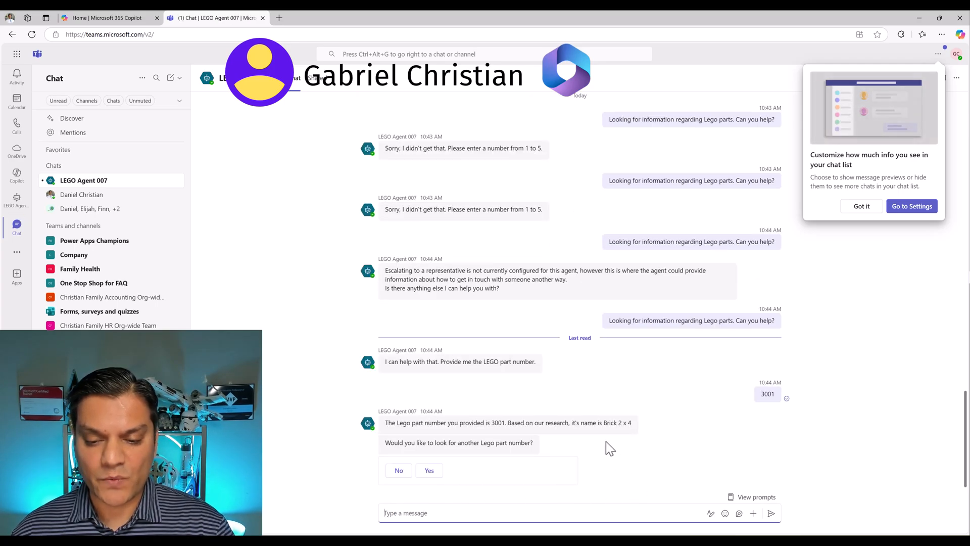
pyautogui.moveTo(454, 434)
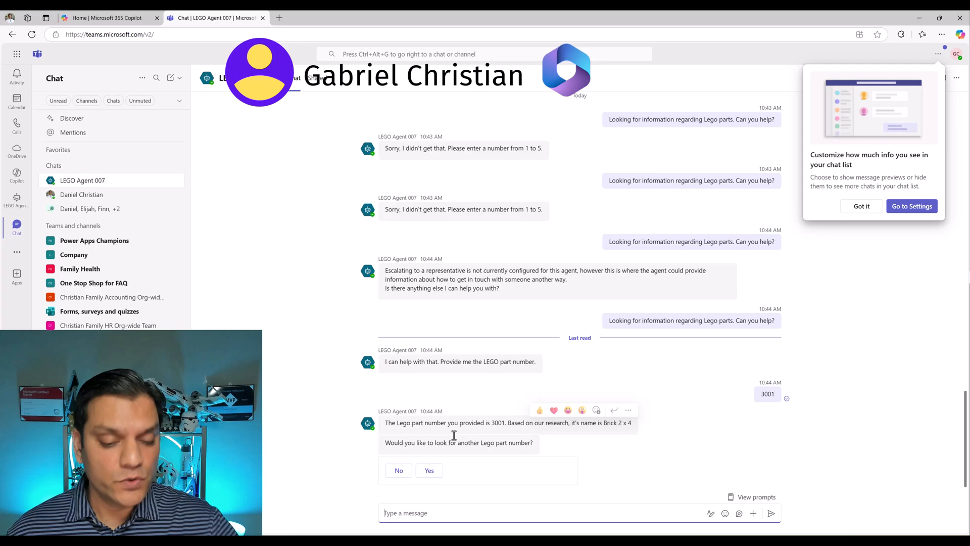
pyautogui.click(429, 470)
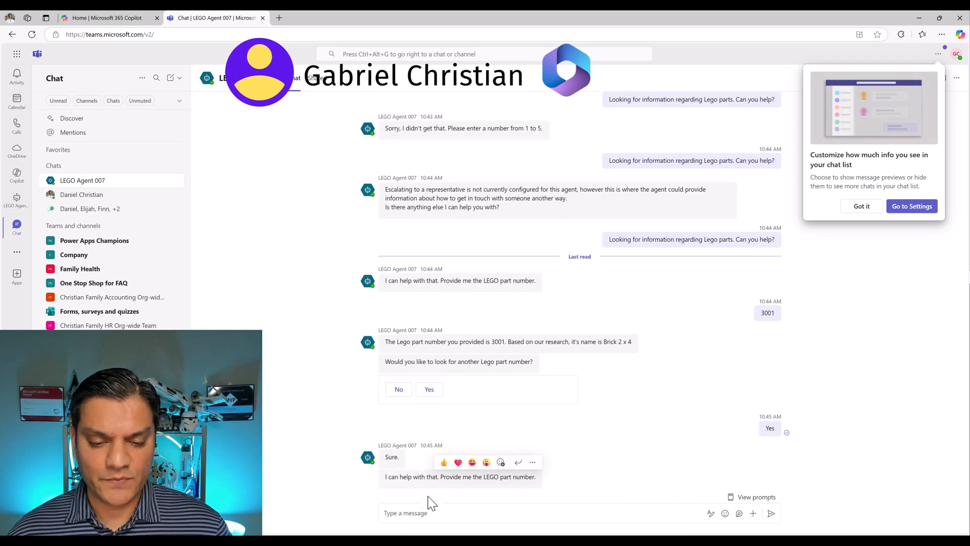
# Step: Send part 3002, agree to another lookup, and enter part 3003
pyautogui.write('3')
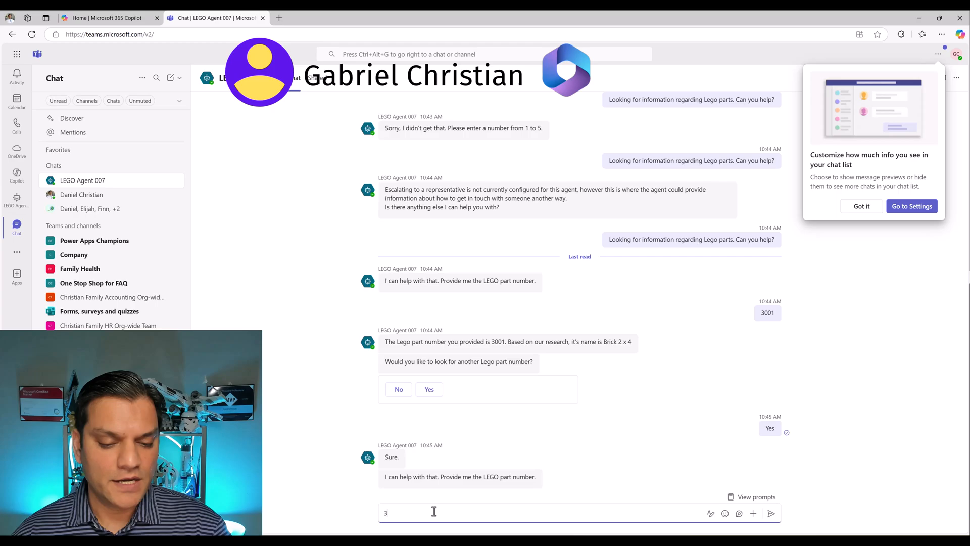
pyautogui.press('Return')
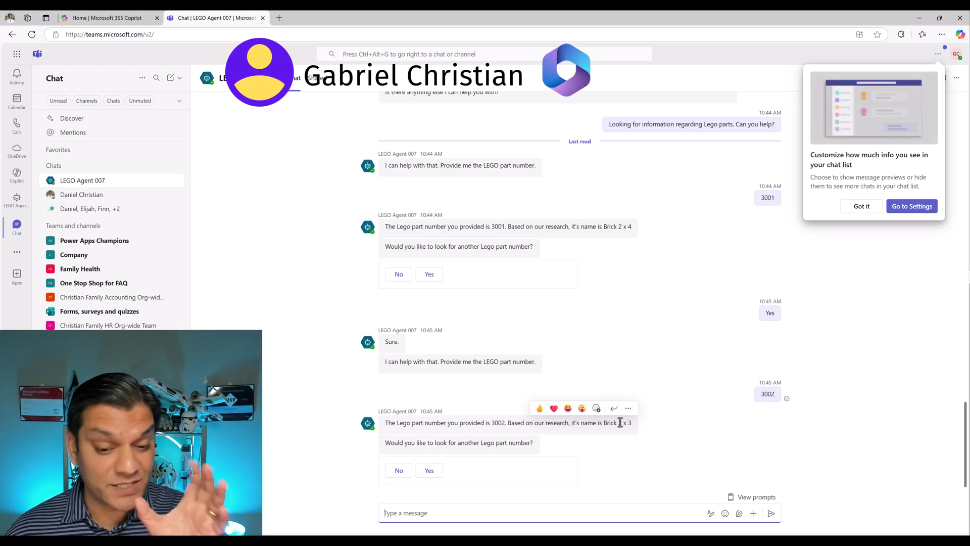
pyautogui.moveTo(429, 470)
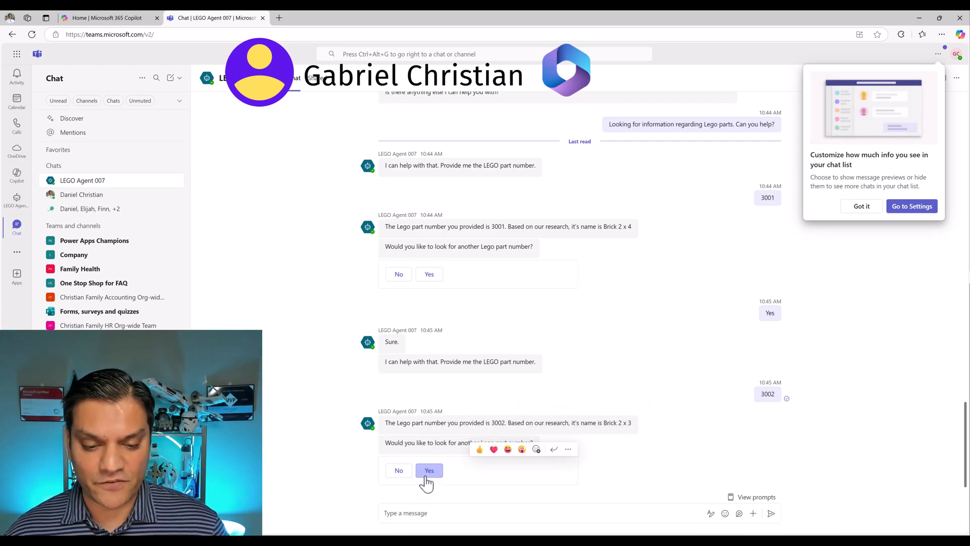
pyautogui.click(429, 470)
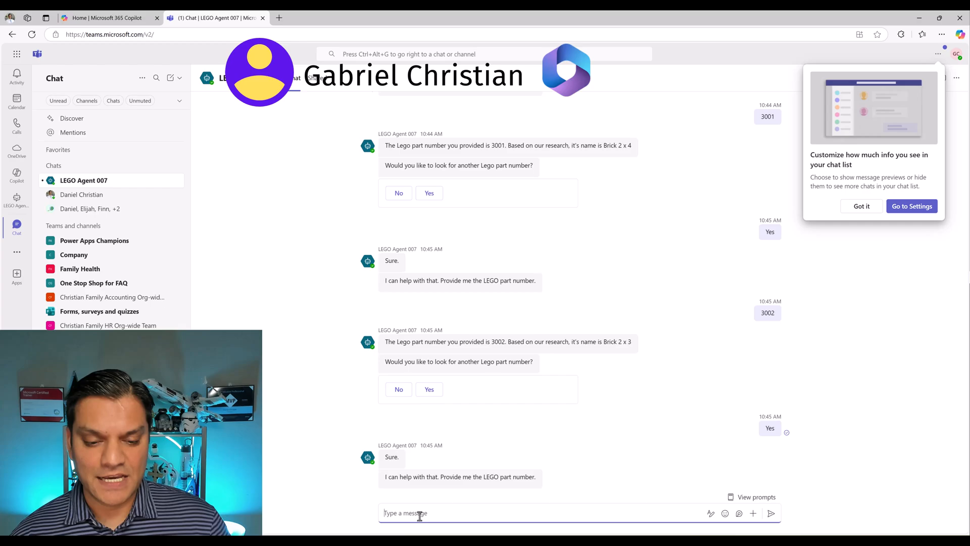
pyautogui.write('300')
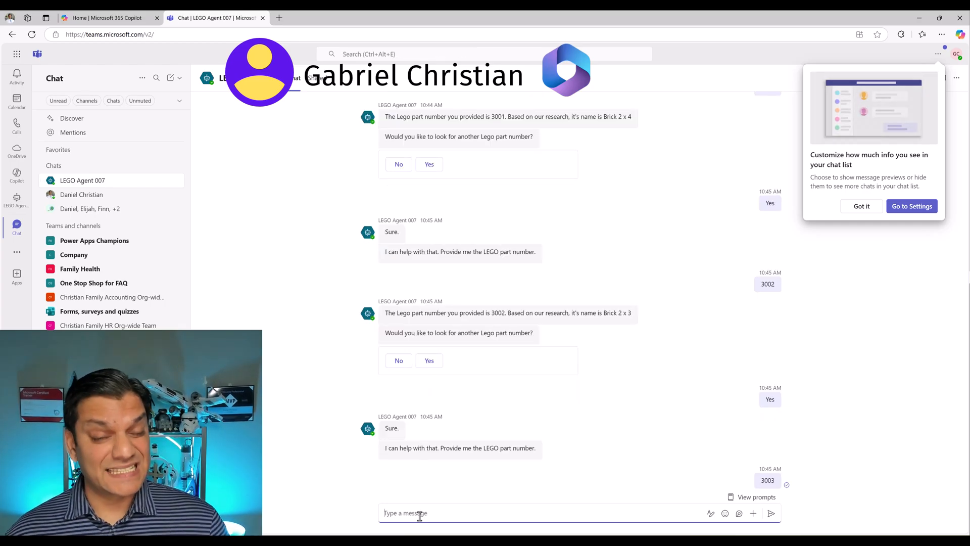
pyautogui.scroll(-3)
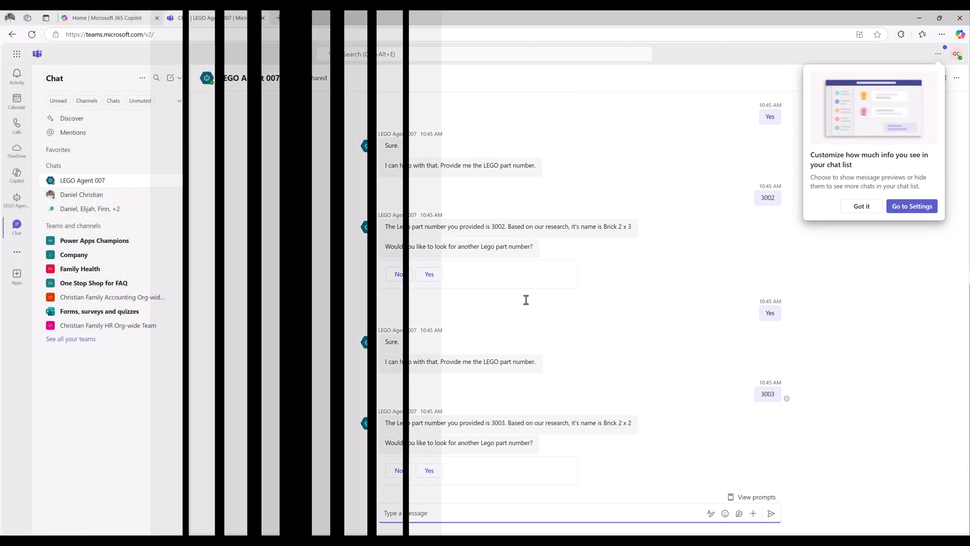
# Step: Dismiss the Teams chat list tip after the Brick 2 x 2 answer and leave the chat
pyautogui.click(862, 206)
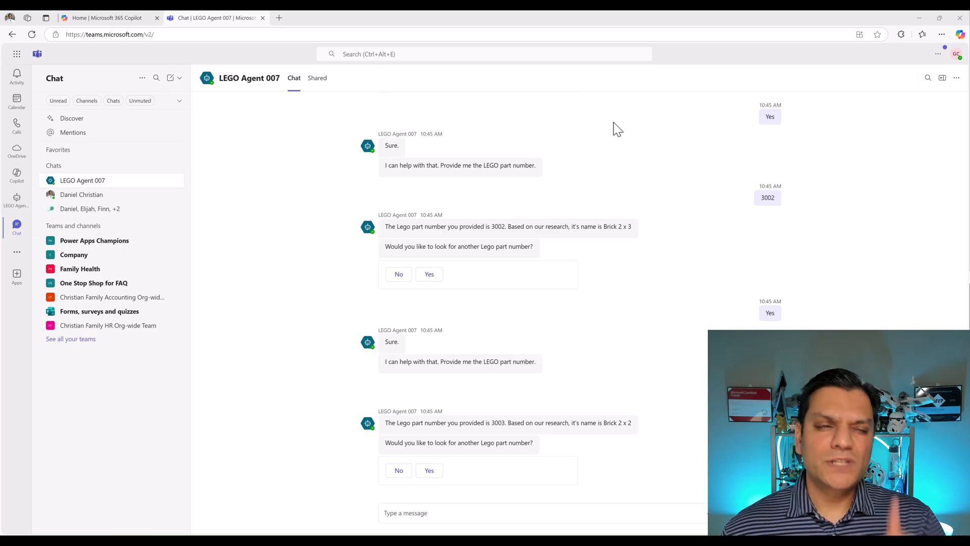
pyautogui.moveTo(895, 17)
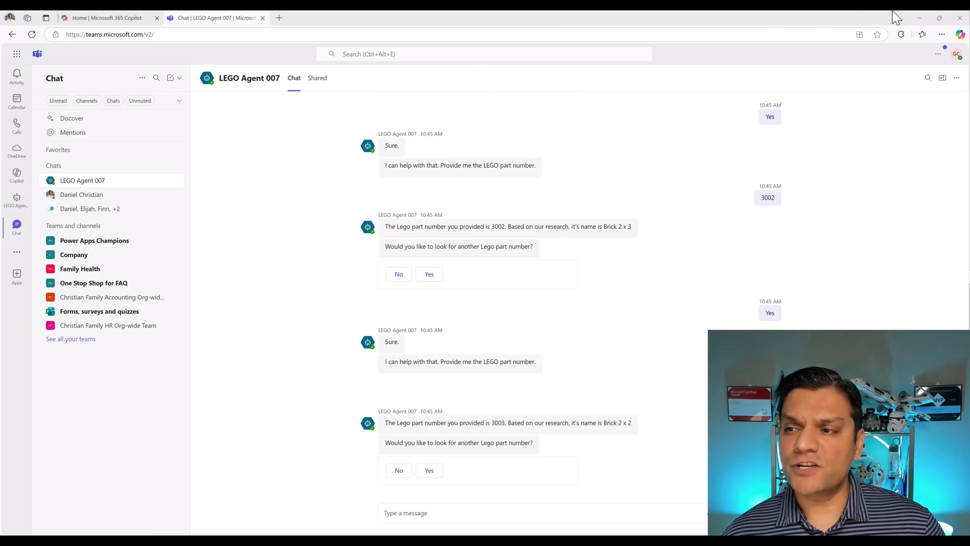
pyautogui.click(383, 19)
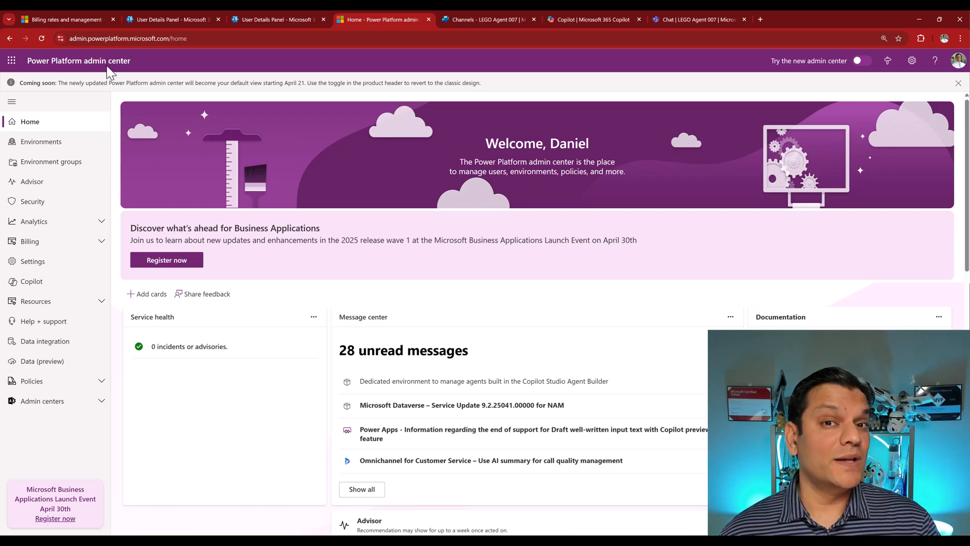
pyautogui.moveTo(49, 225)
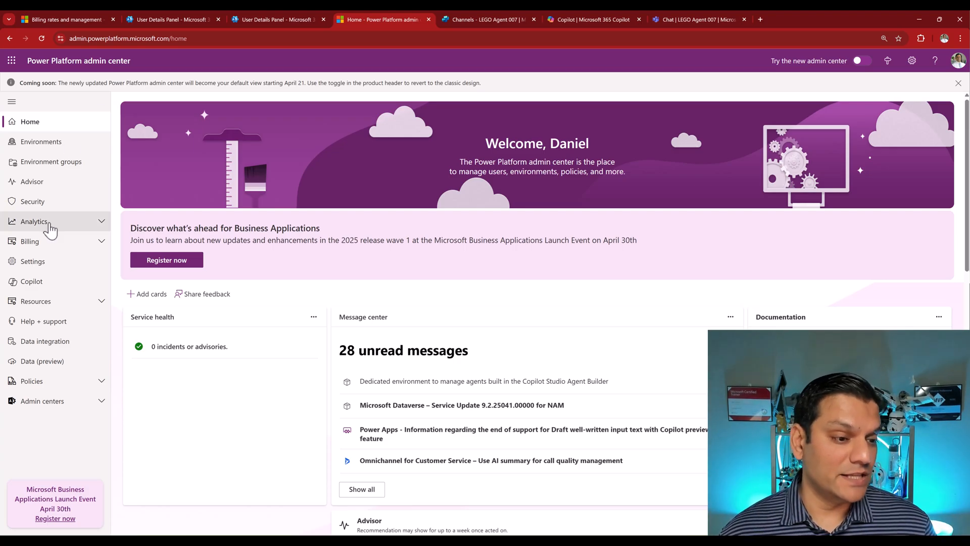
pyautogui.moveTo(68, 74)
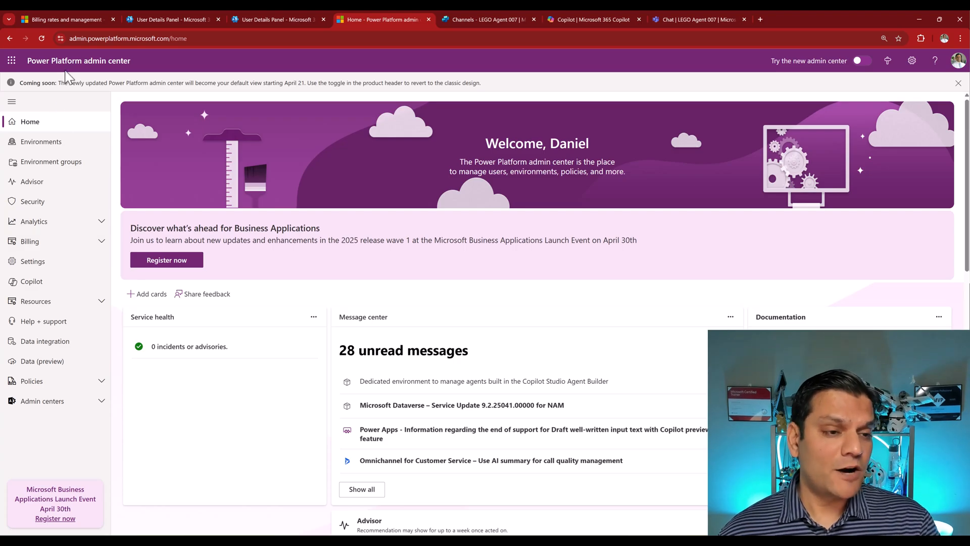
pyautogui.moveTo(55, 245)
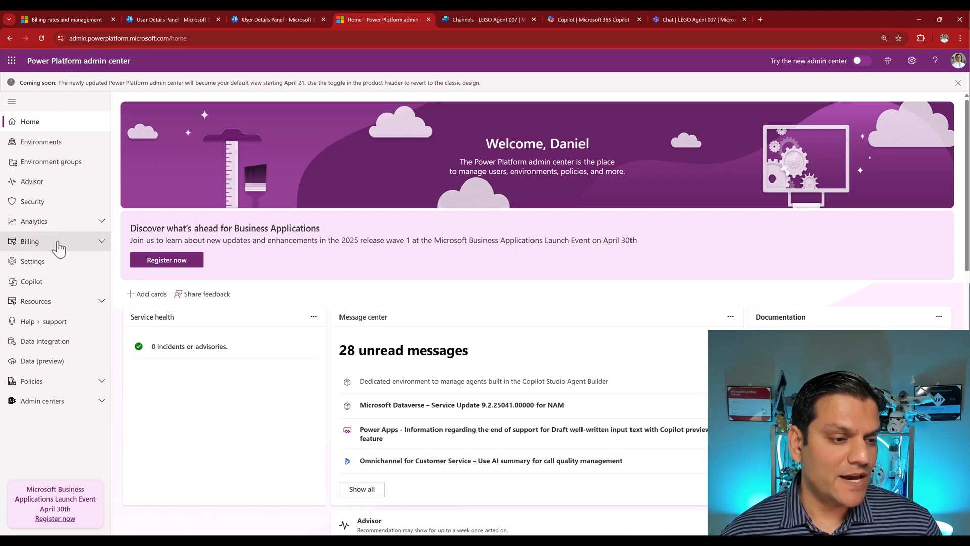
# Step: Expand Billing in the admin center navigation to show Licenses and Billing plans
pyautogui.click(29, 241)
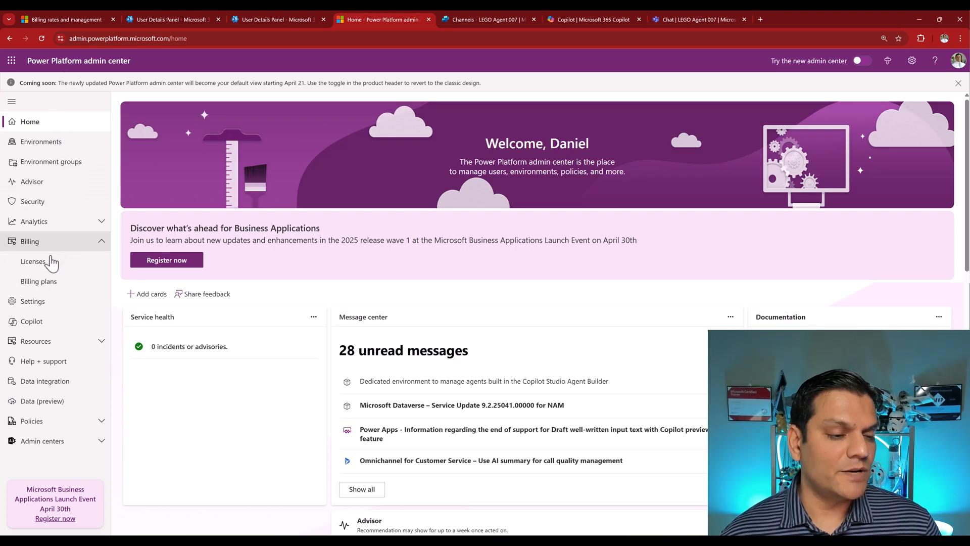
# Step: Show Copilot Studio license details for the Christianfamily-DEV-USA production environment
pyautogui.click(34, 261)
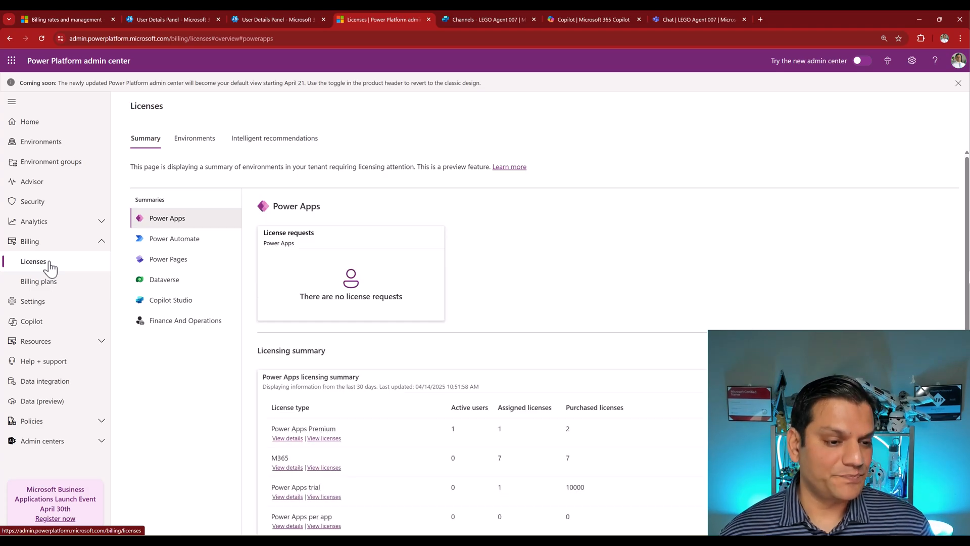
pyautogui.click(171, 290)
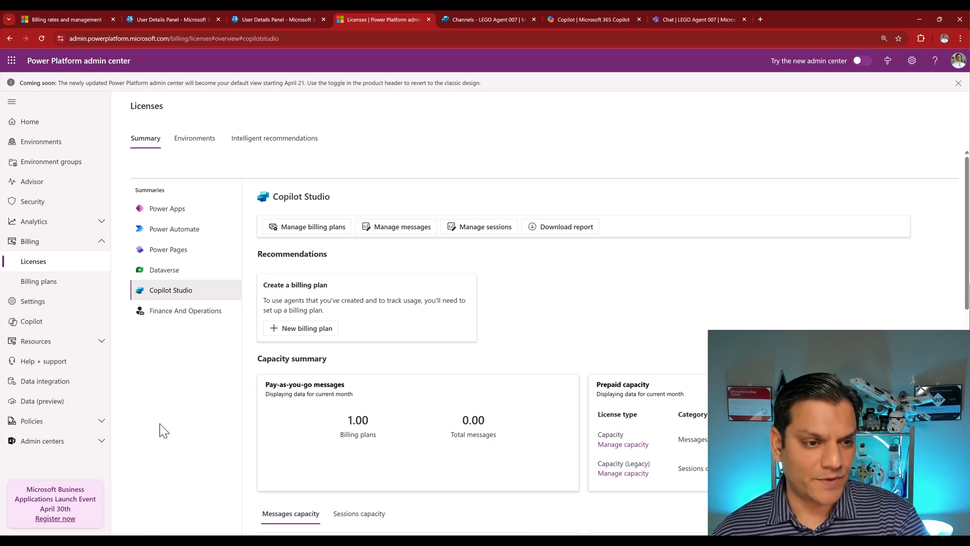
pyautogui.click(194, 138)
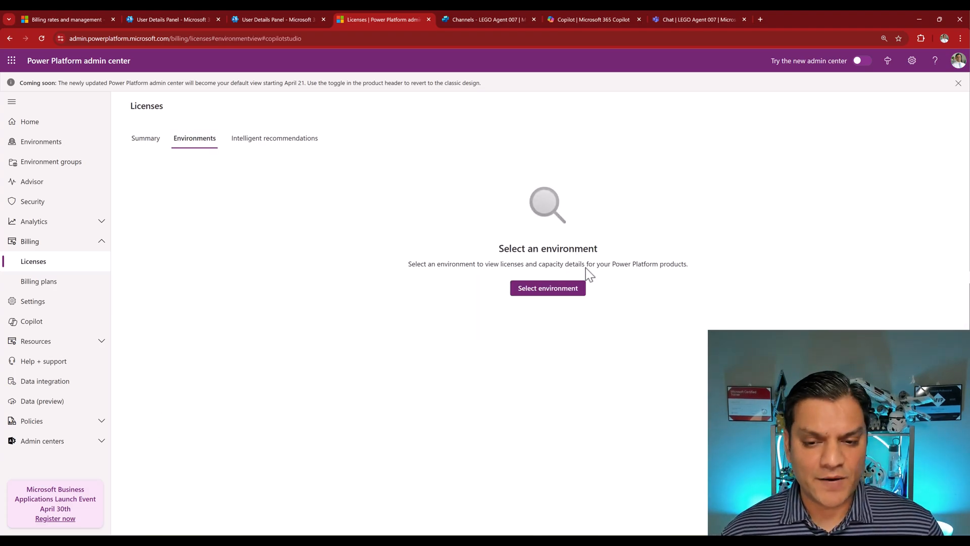
pyautogui.click(547, 288)
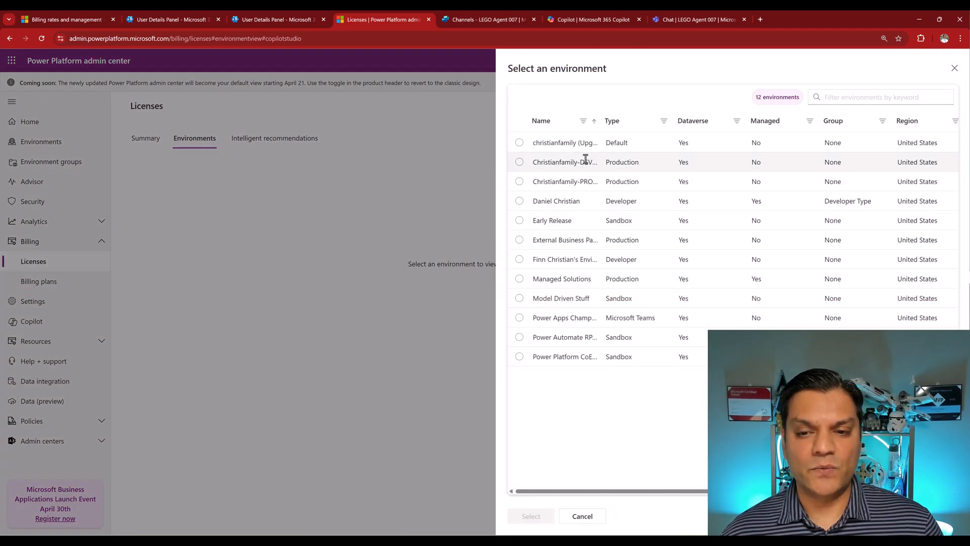
pyautogui.click(519, 162)
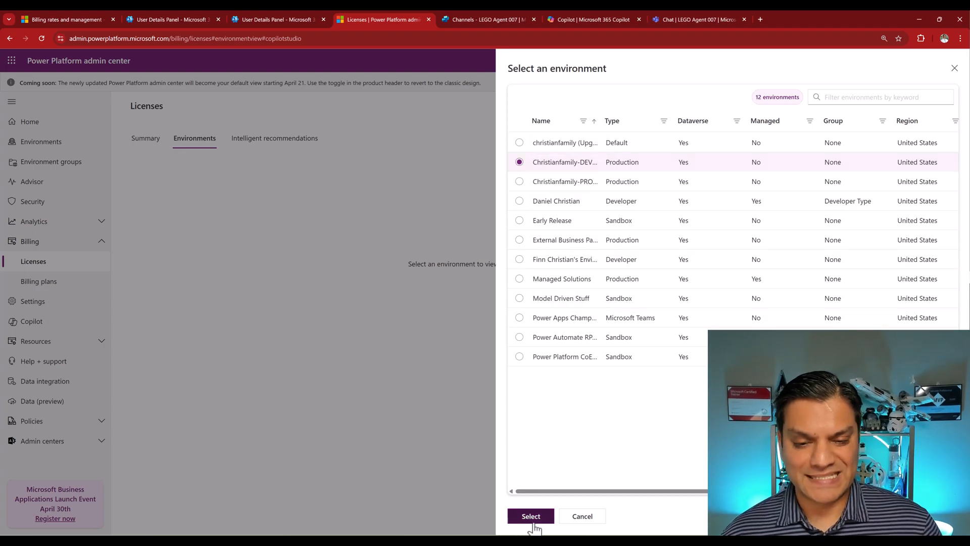
pyautogui.click(530, 516)
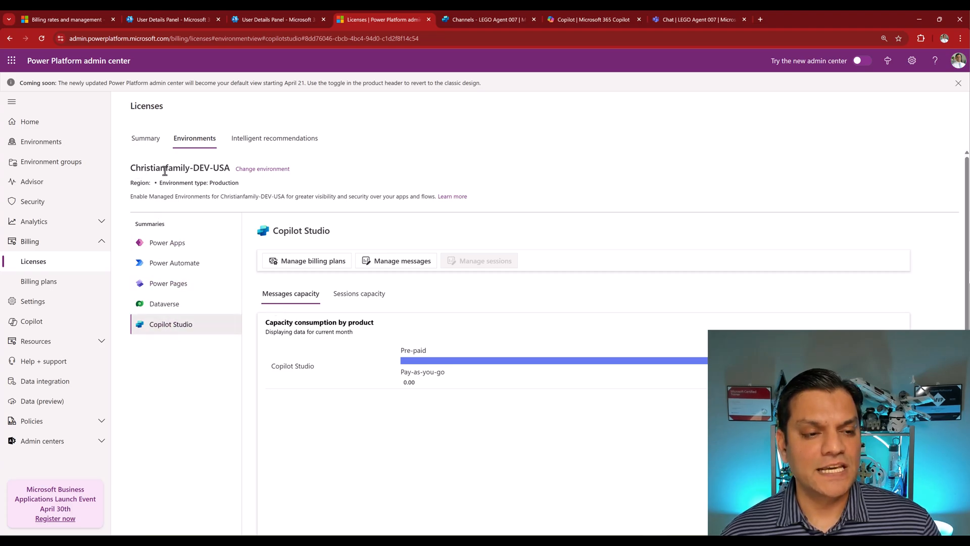
pyautogui.moveTo(294, 440)
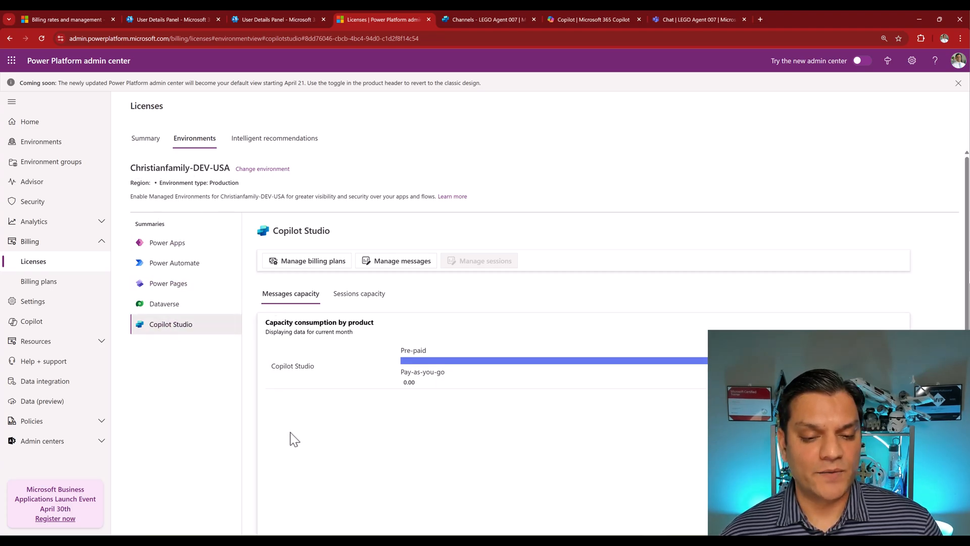
# Step: Scroll to Message consumption details listing LEGO Agent 007 with 84 billed and 81 non-billed messages
pyautogui.scroll(-3)
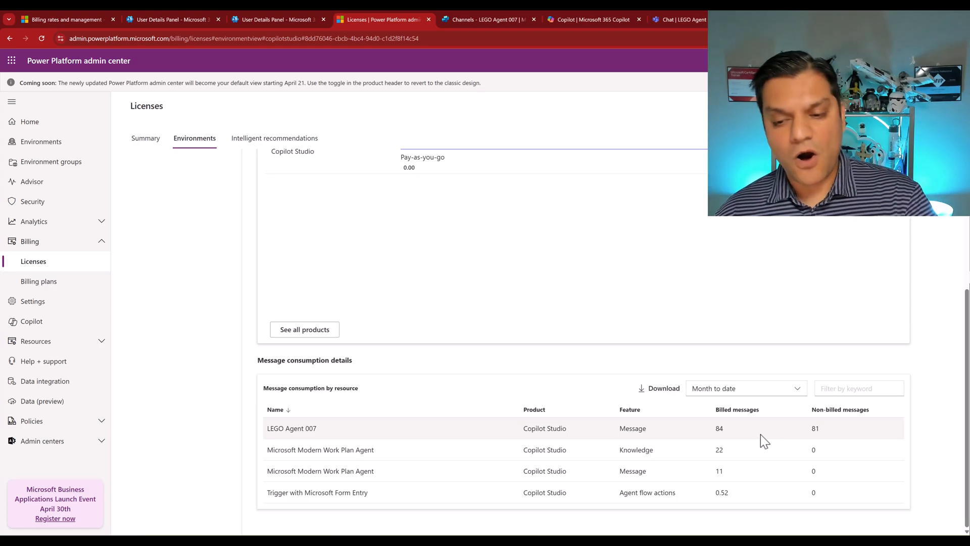
pyautogui.moveTo(659, 388)
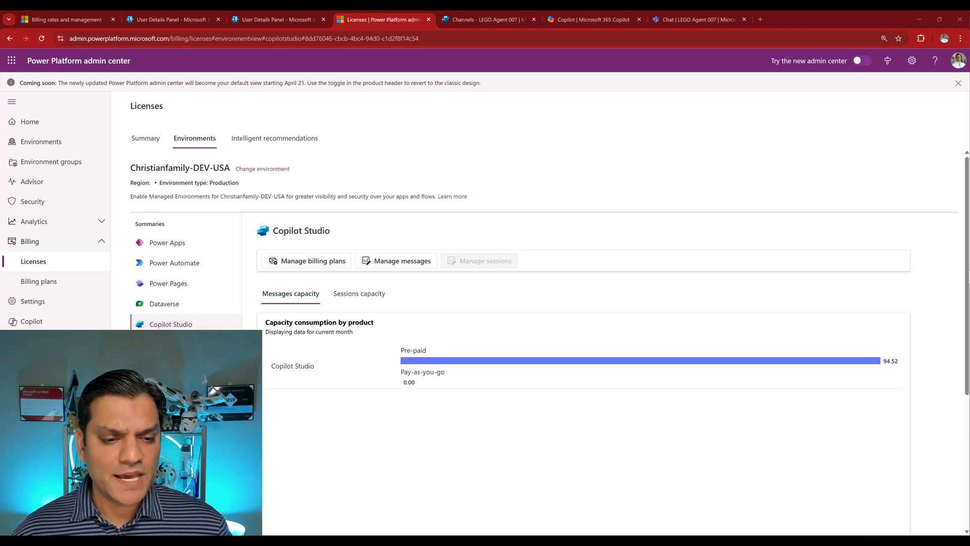
# Step: Bring up the Download Copilot messages report panel with a 30-day look back window
pyautogui.scroll(-3)
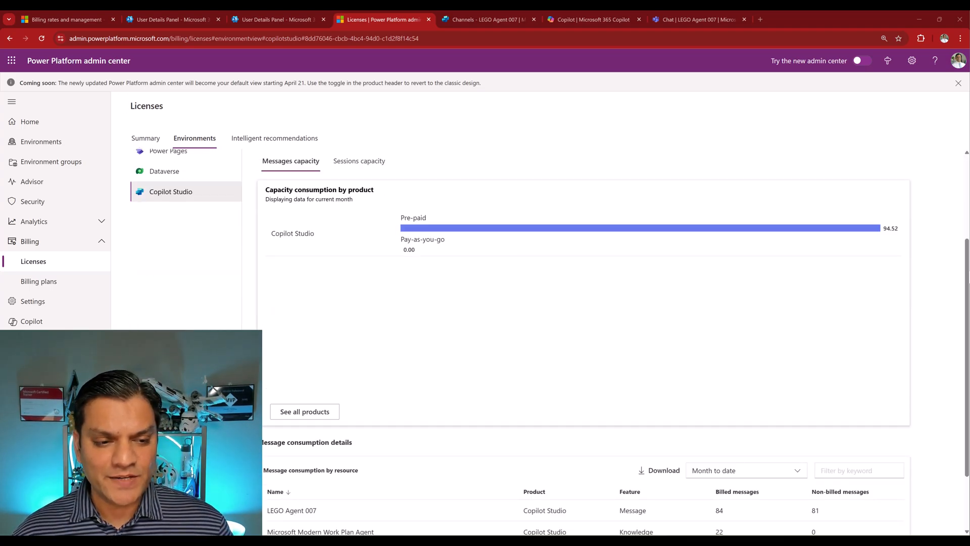
pyautogui.scroll(-3)
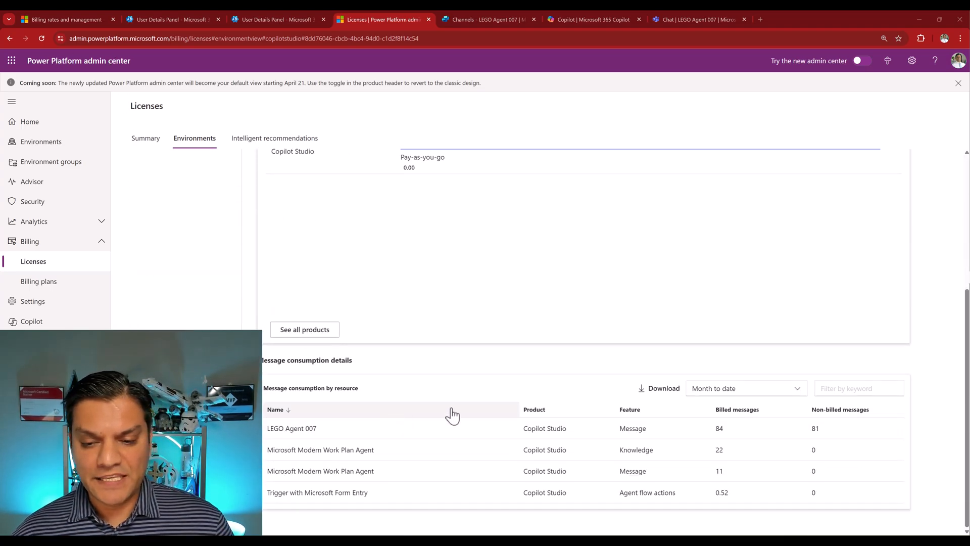
pyautogui.moveTo(658, 388)
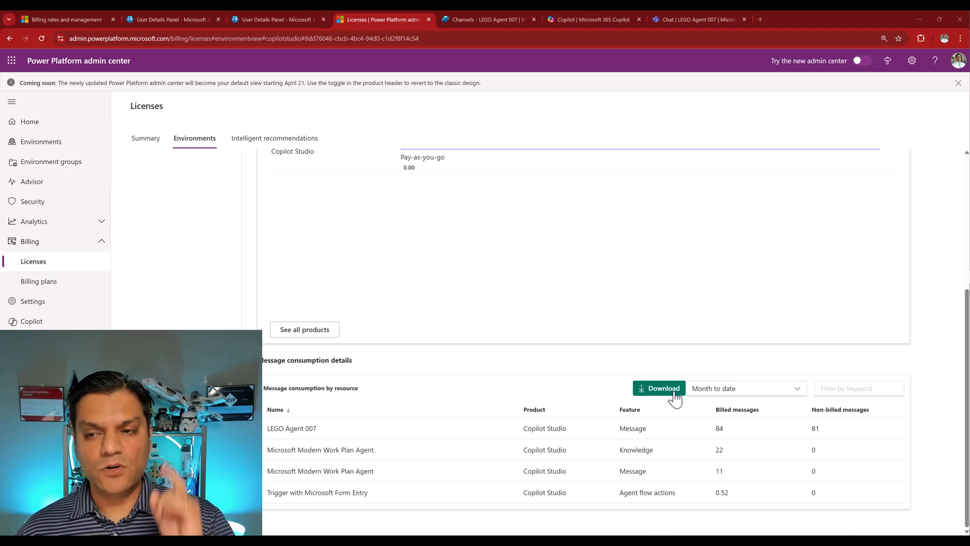
pyautogui.click(658, 388)
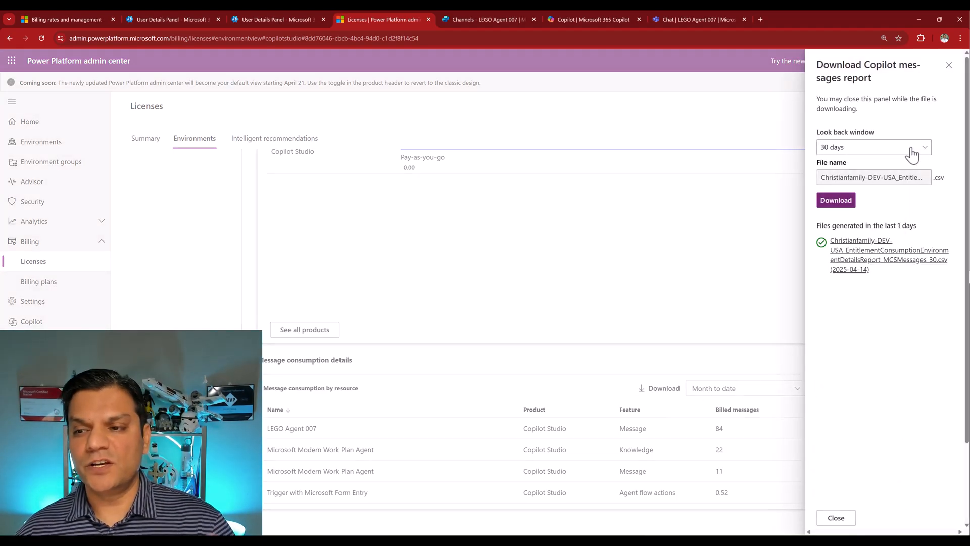
pyautogui.click(872, 147)
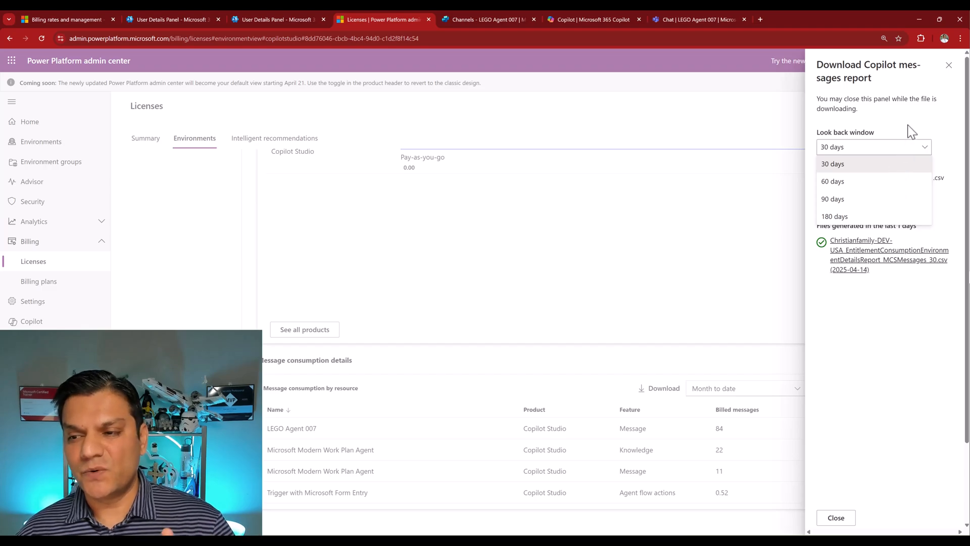
pyautogui.click(832, 164)
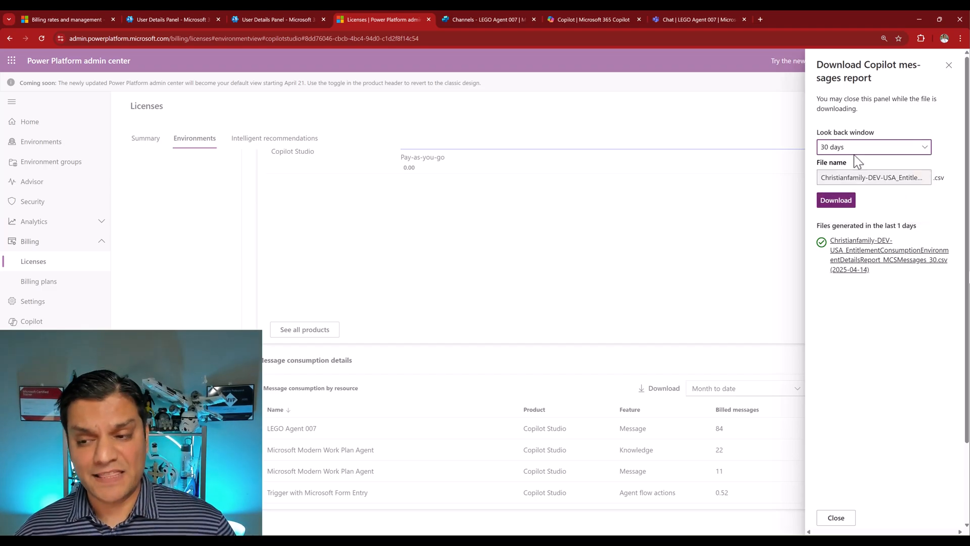
pyautogui.moveTo(836, 200)
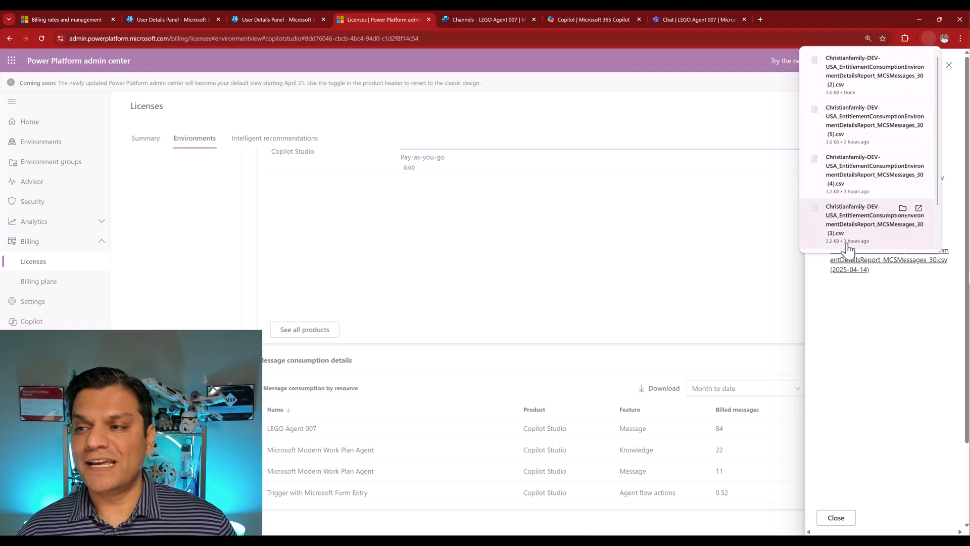
pyautogui.moveTo(923, 51)
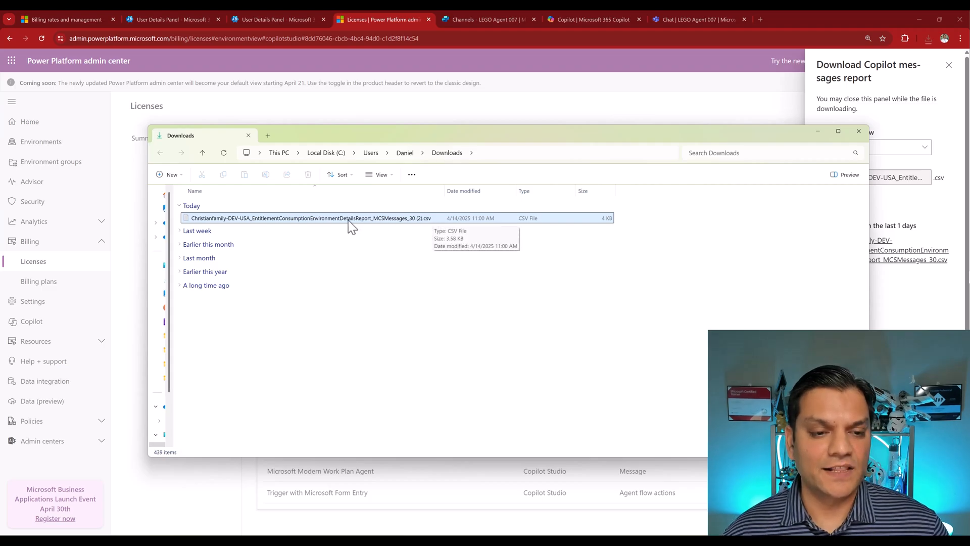
# Step: Open the downloaded CSV in Excel full screen and widen columns for names, counts and dates
pyautogui.rightClick(309, 219)
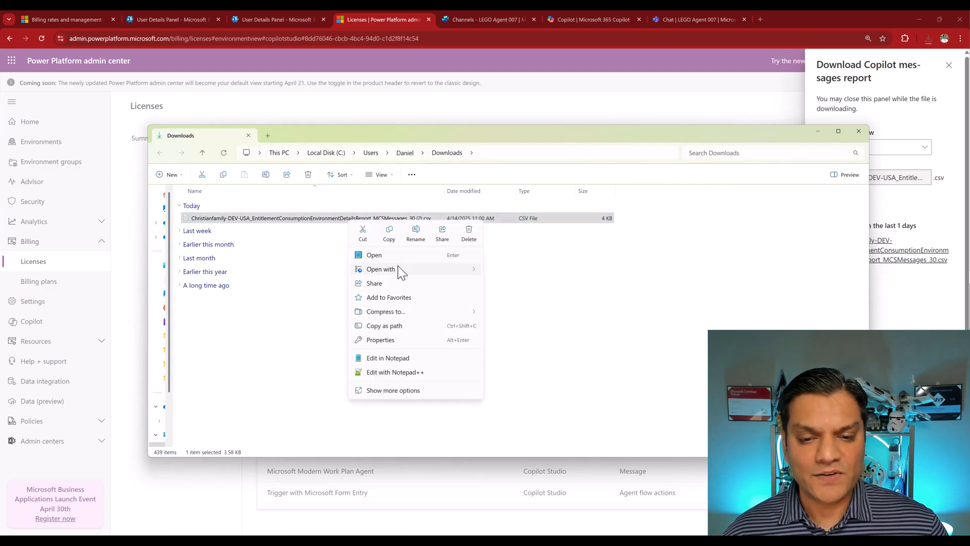
pyautogui.click(374, 254)
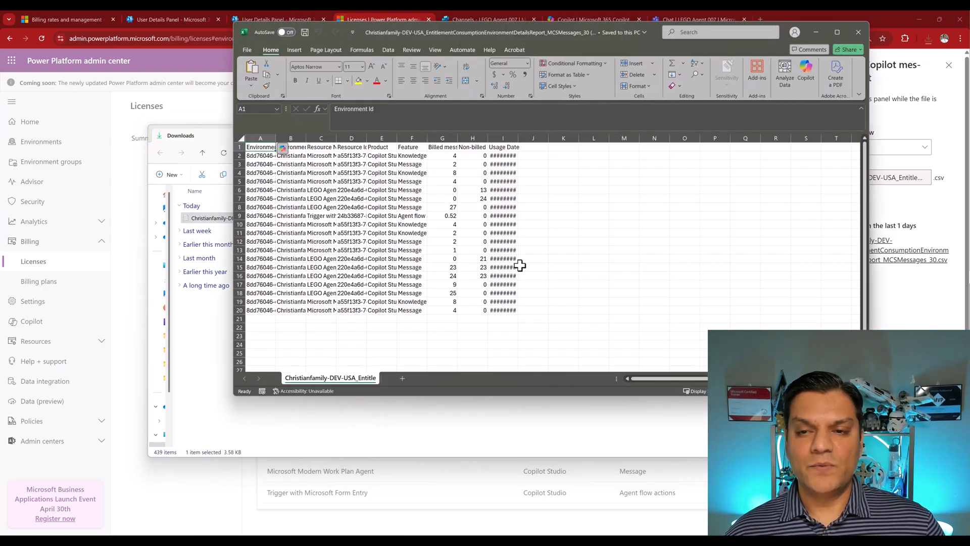
pyautogui.click(837, 31)
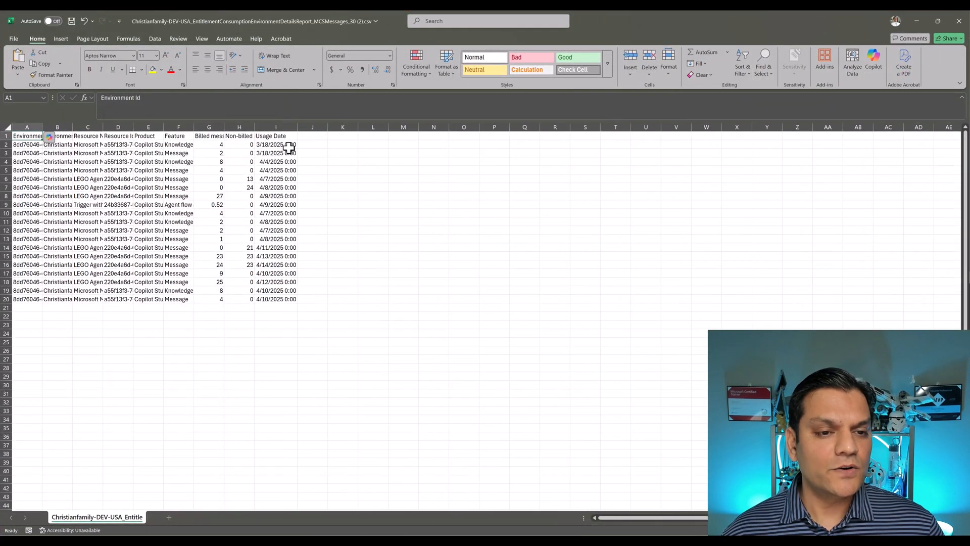
pyautogui.moveTo(225, 127)
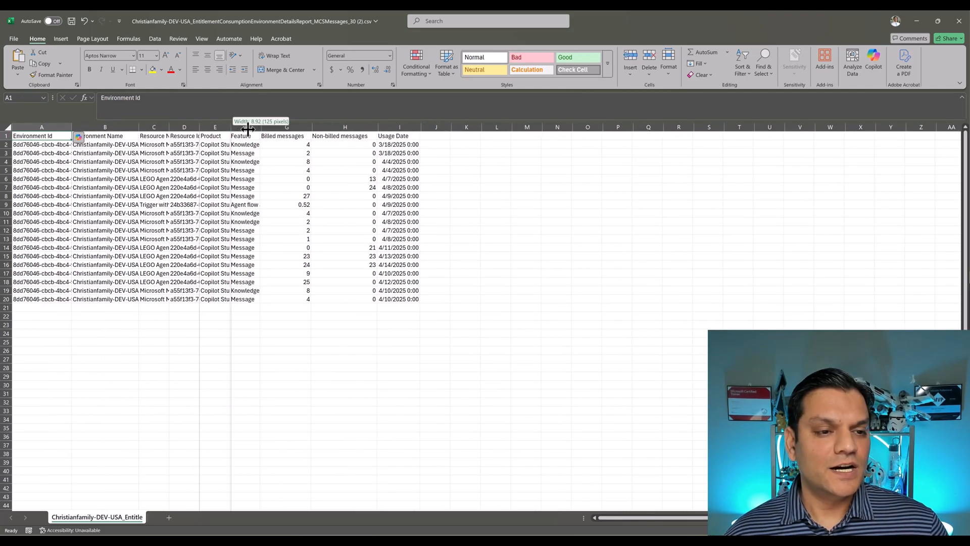
pyautogui.moveTo(199, 127); pyautogui.dragTo(244, 127)
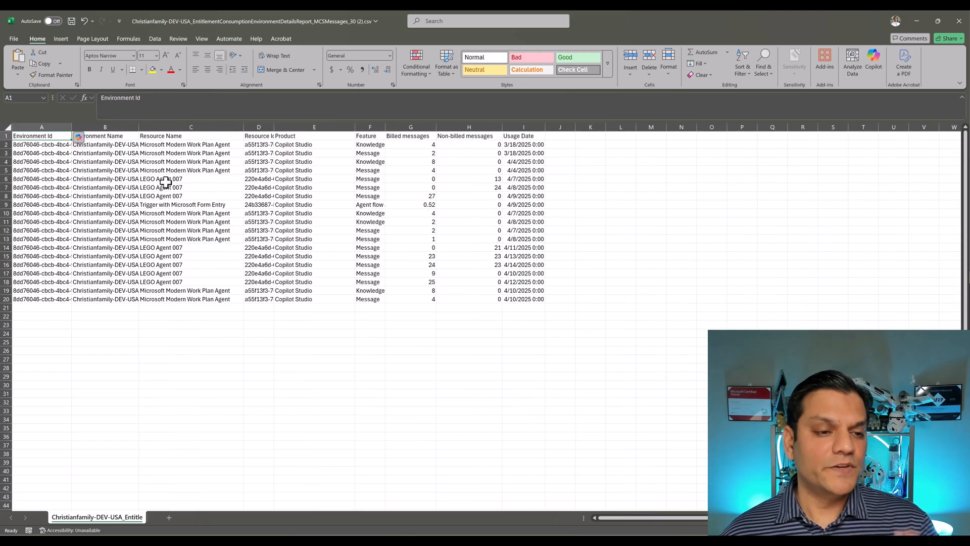
pyautogui.moveTo(54, 142)
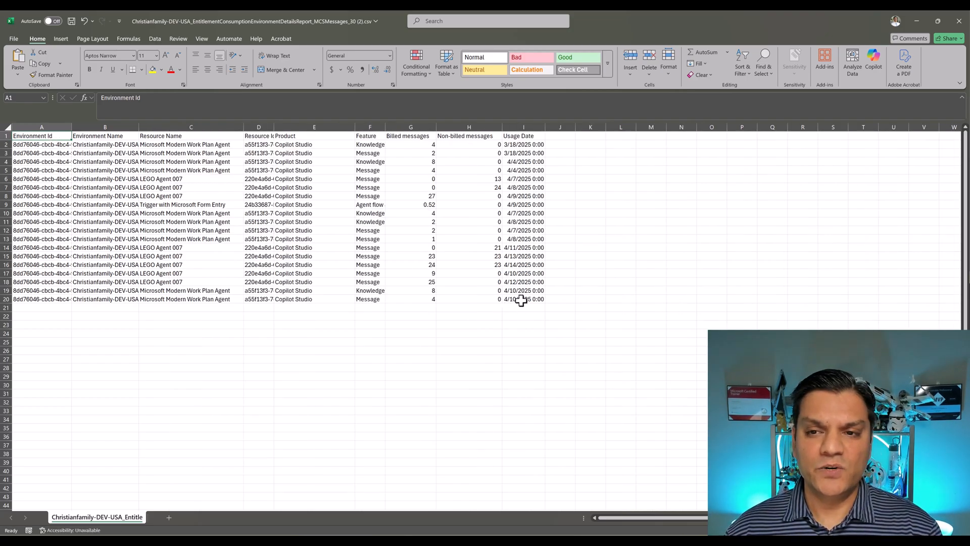
# Step: Format the data as a table with headers, filter Resource Name to LEGO Agent 007, sort Usage Date newest first
pyautogui.click(445, 62)
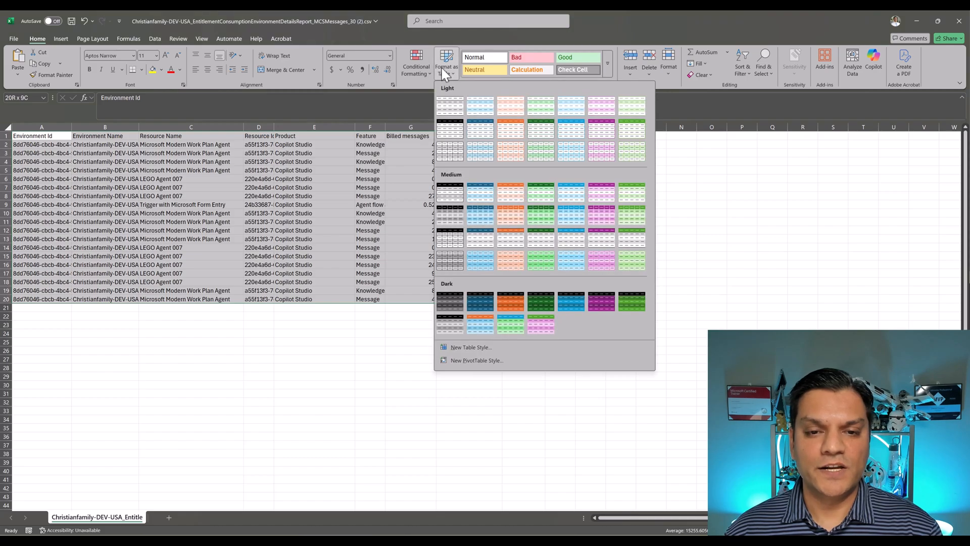
pyautogui.click(451, 105)
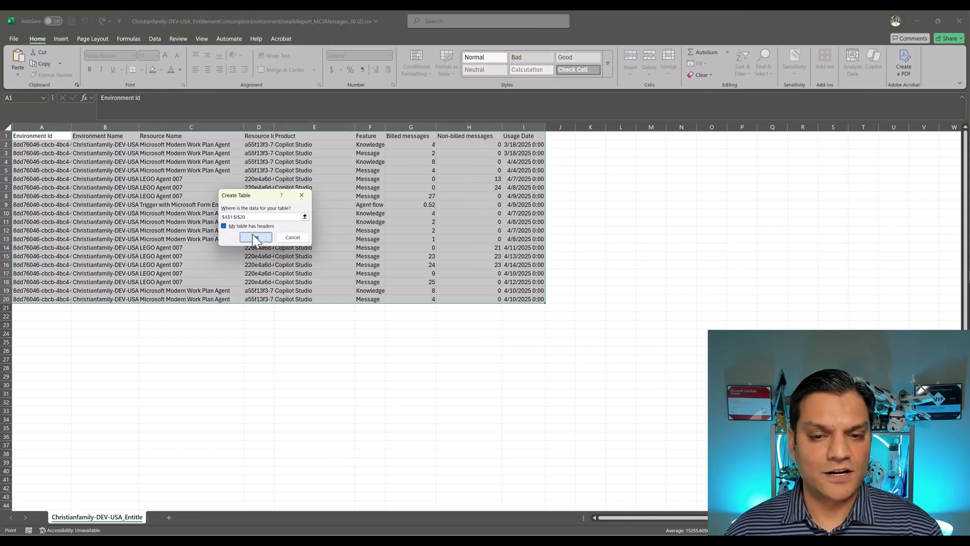
pyautogui.click(255, 237)
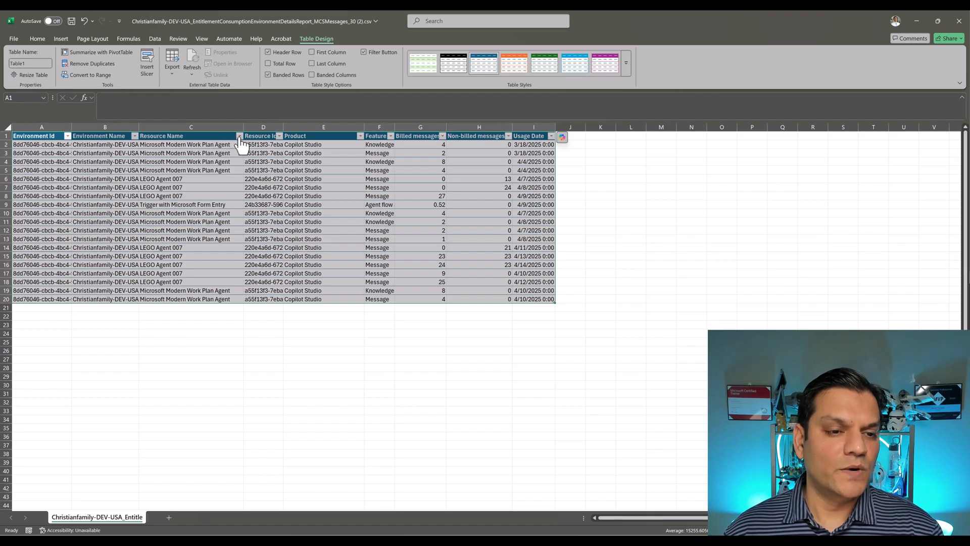
pyautogui.click(238, 136)
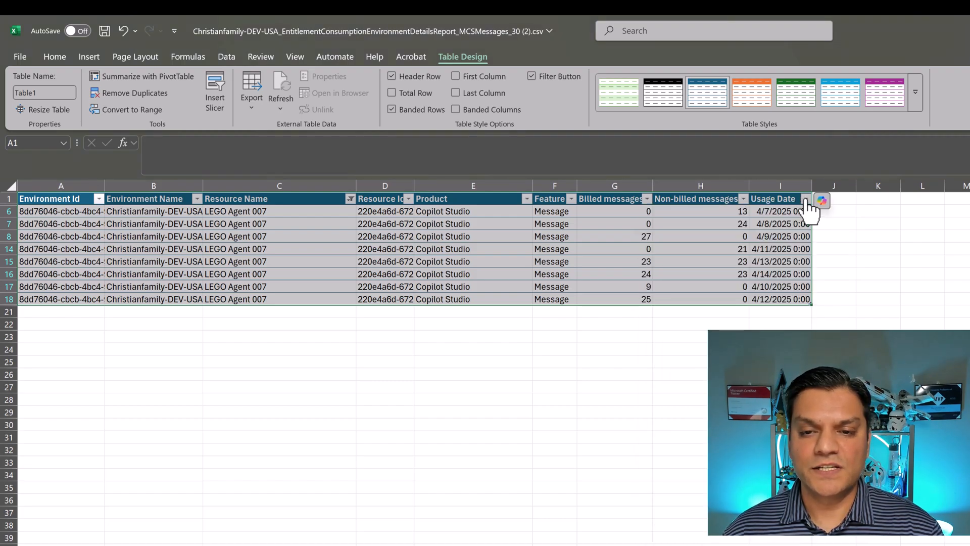
pyautogui.click(806, 199)
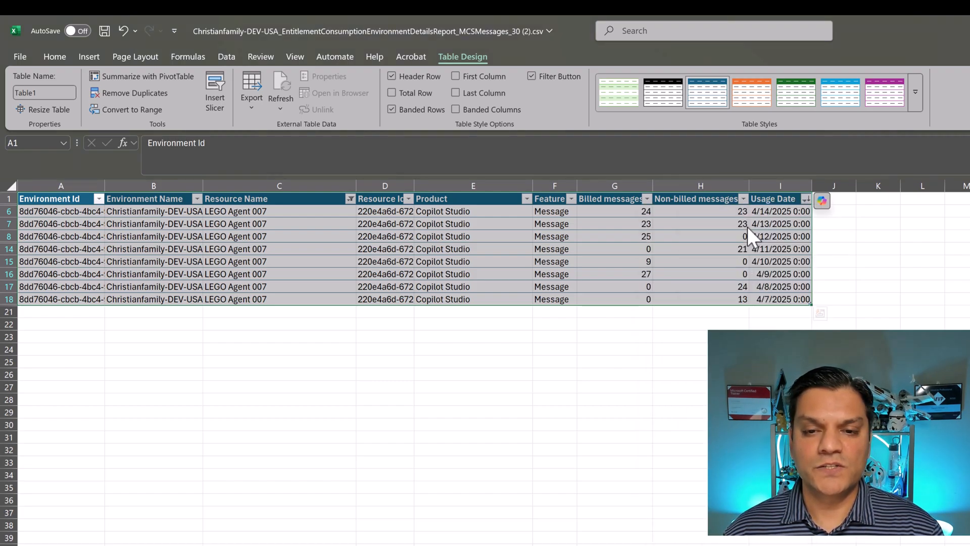
pyautogui.click(55, 56)
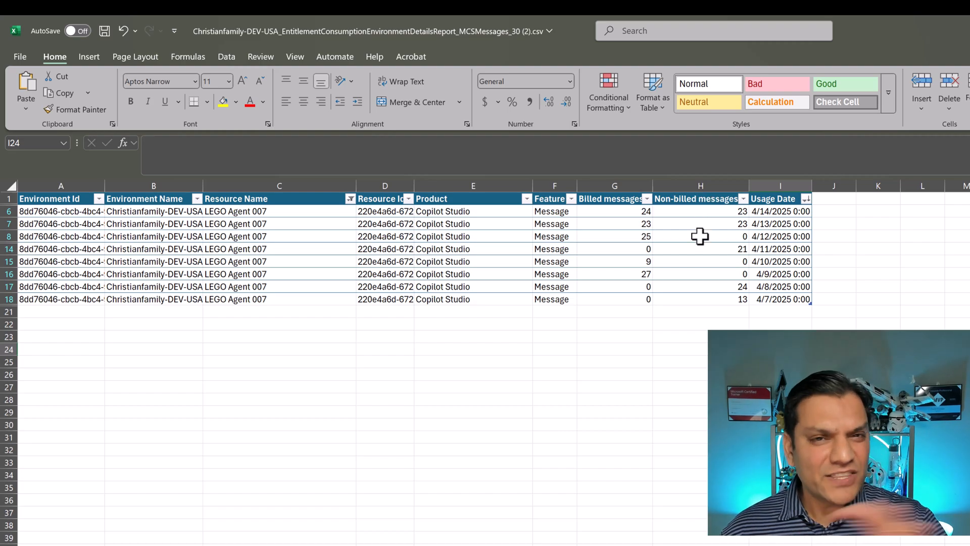
pyautogui.click(614, 235)
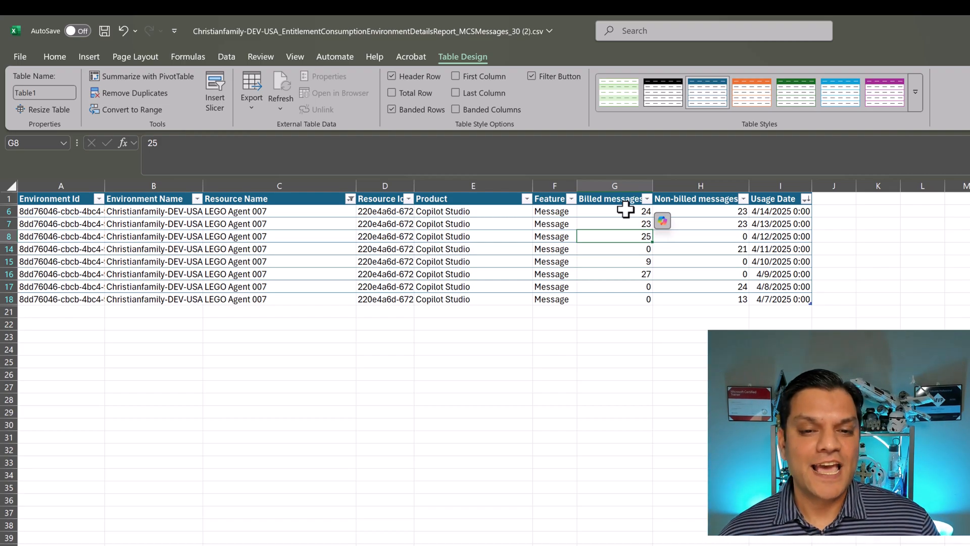
pyautogui.click(614, 224)
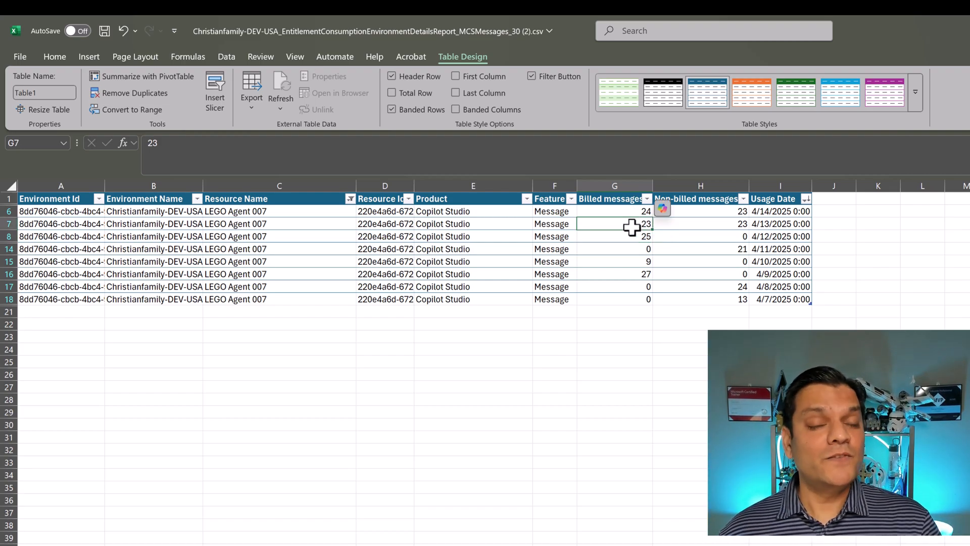
pyautogui.click(700, 223)
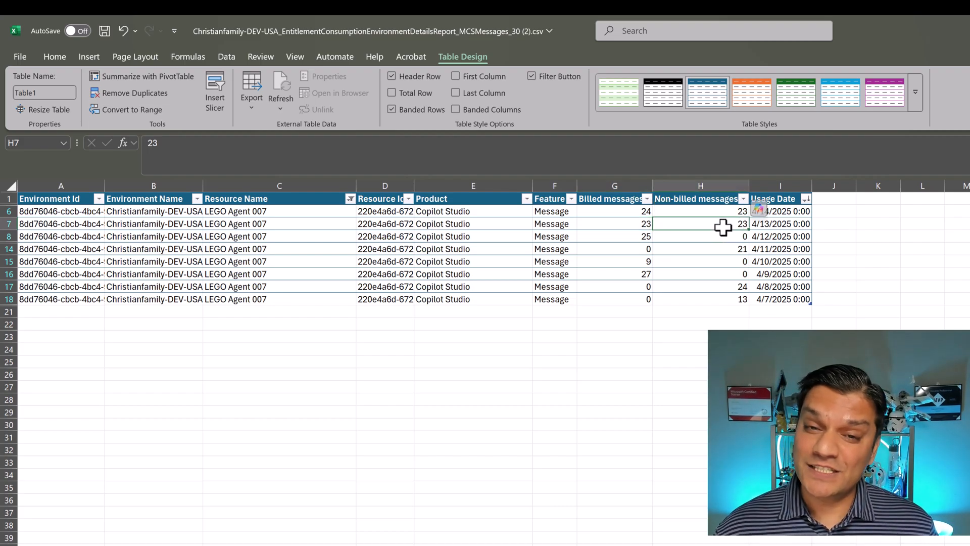
pyautogui.click(615, 223)
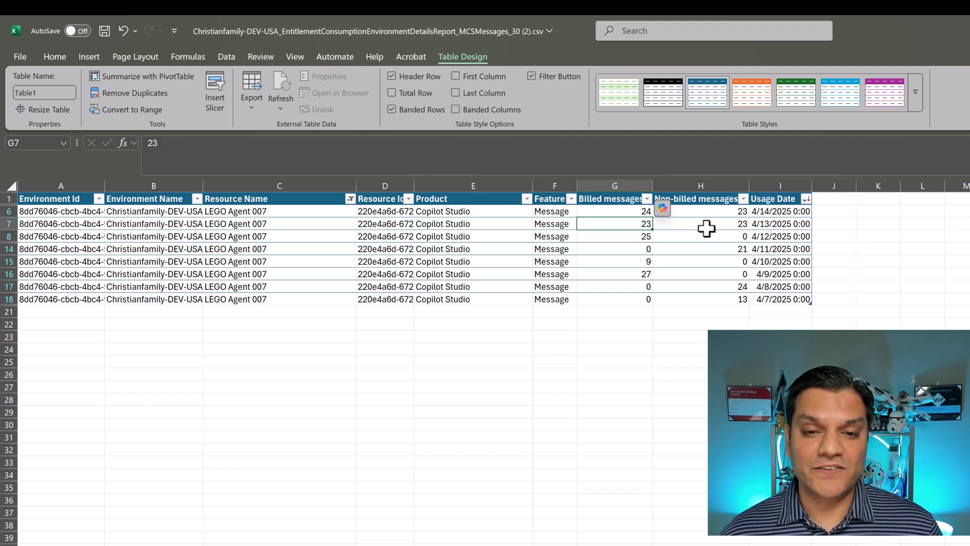
pyautogui.click(701, 223)
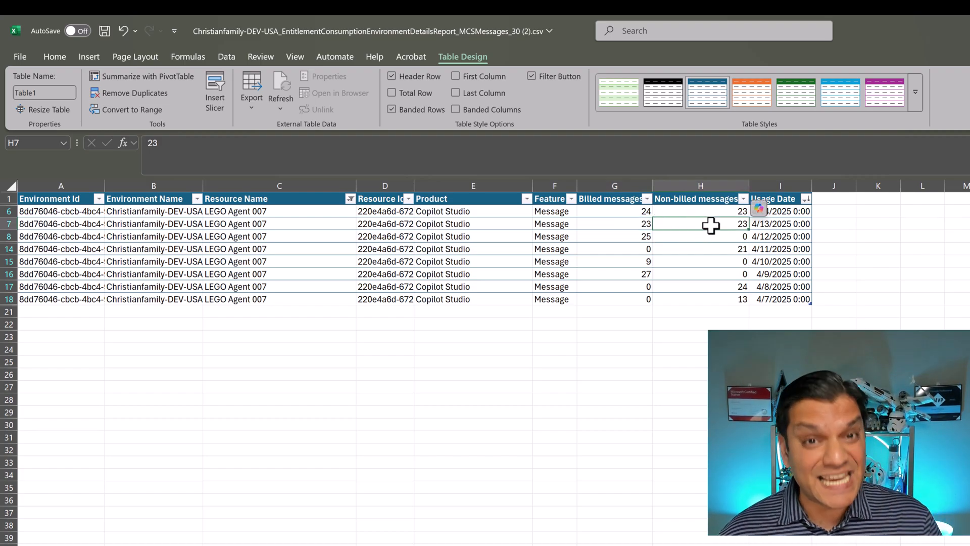